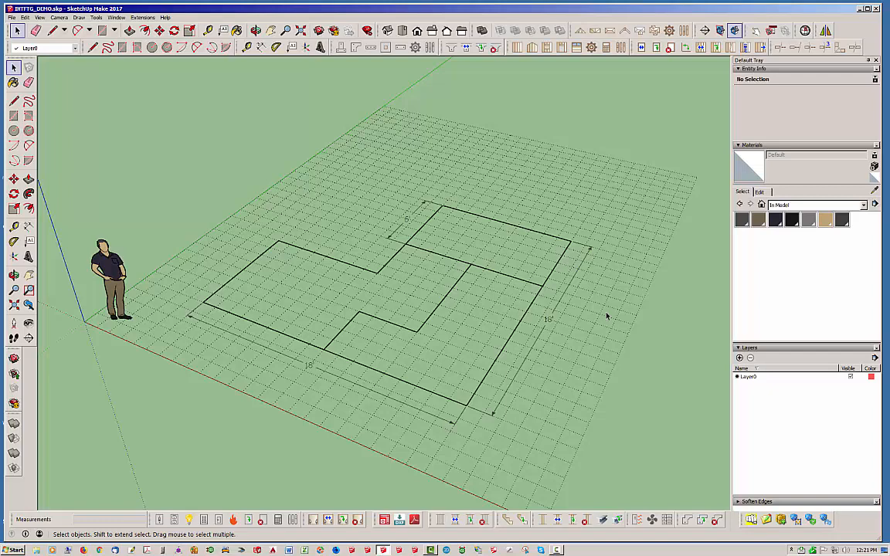
{"action": "mouse_move", "coordinate": [604, 249]}
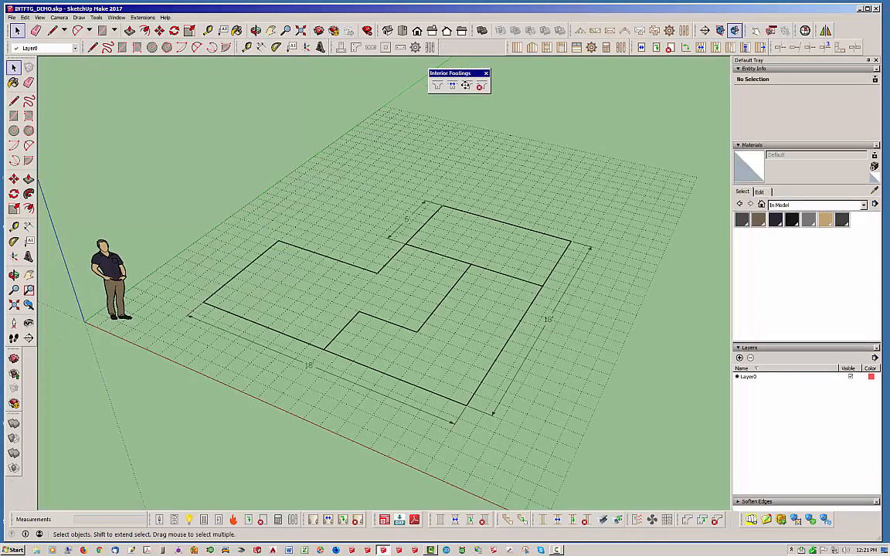
Step: Dock the interior footing tools, glance at the Window menu, and select the grid underlay group
{"action": "left_click_drag", "start_coordinate": [450, 73], "coordinate": [539, 87]}
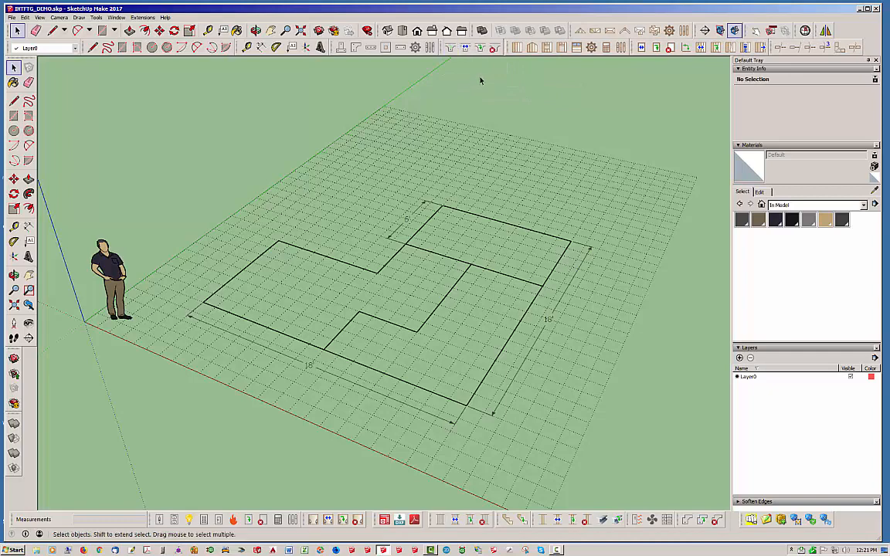
{"action": "mouse_move", "coordinate": [528, 86]}
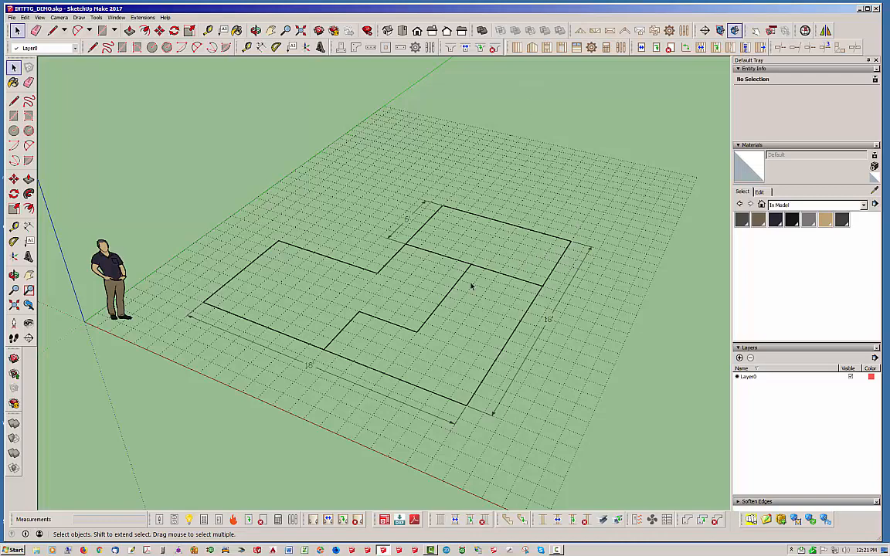
{"action": "mouse_move", "coordinate": [390, 275]}
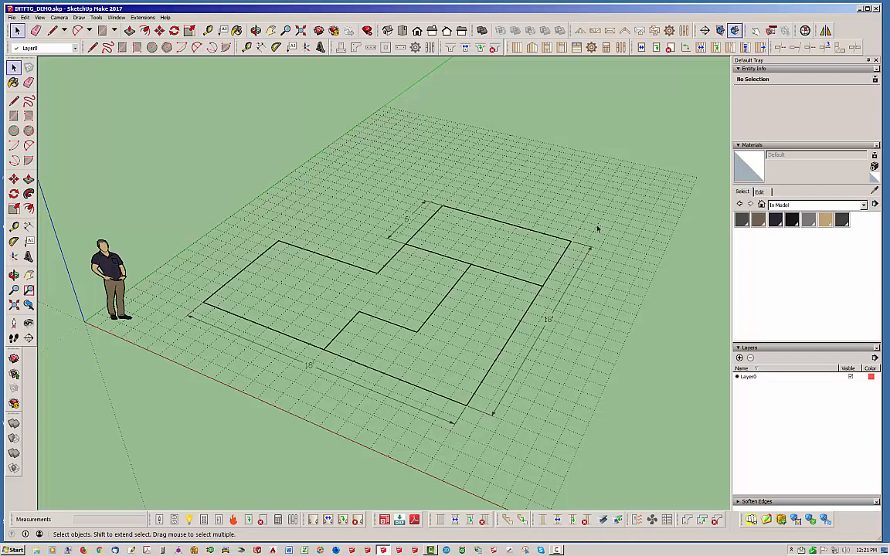
{"action": "mouse_move", "coordinate": [472, 68]}
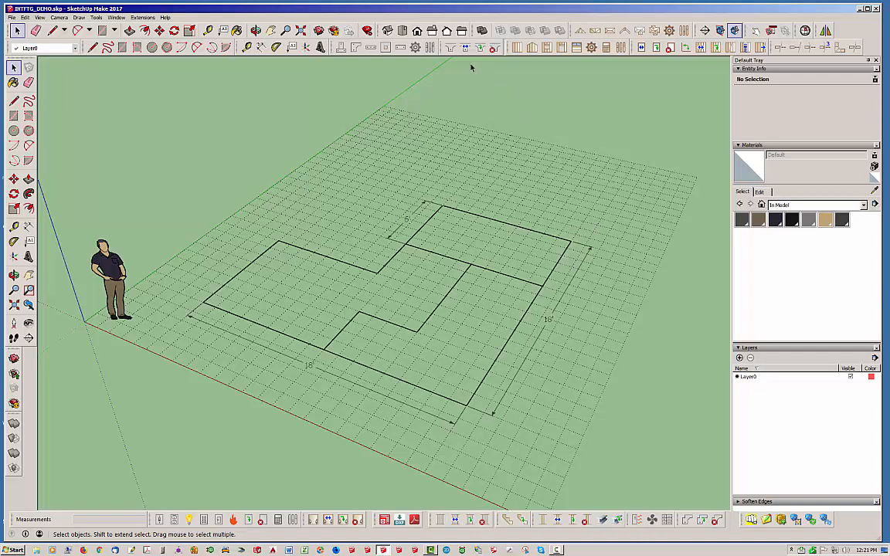
{"action": "mouse_move", "coordinate": [475, 65]}
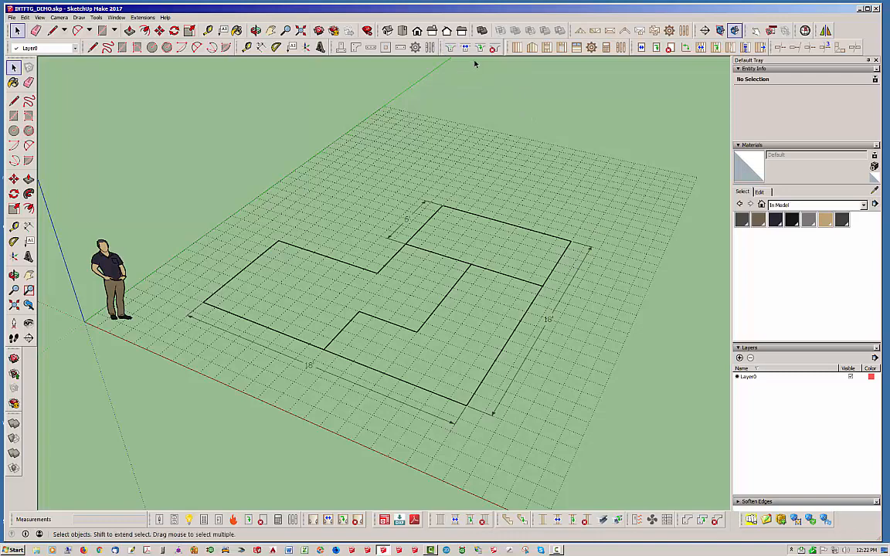
{"action": "mouse_move", "coordinate": [479, 47]}
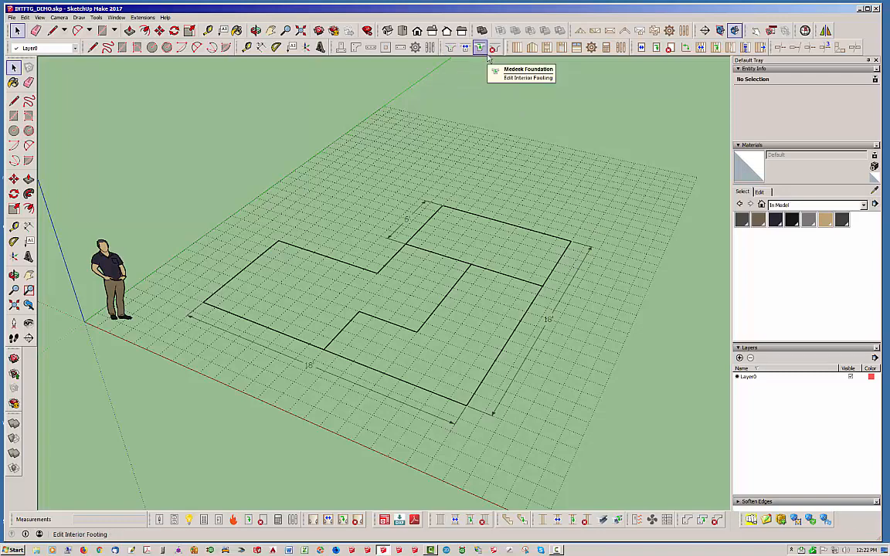
{"action": "mouse_move", "coordinate": [653, 353]}
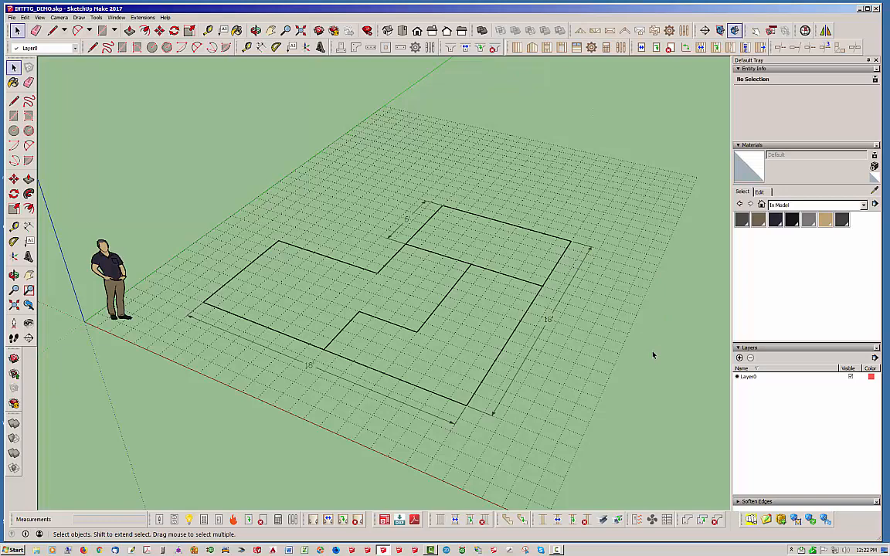
{"action": "mouse_move", "coordinate": [573, 380]}
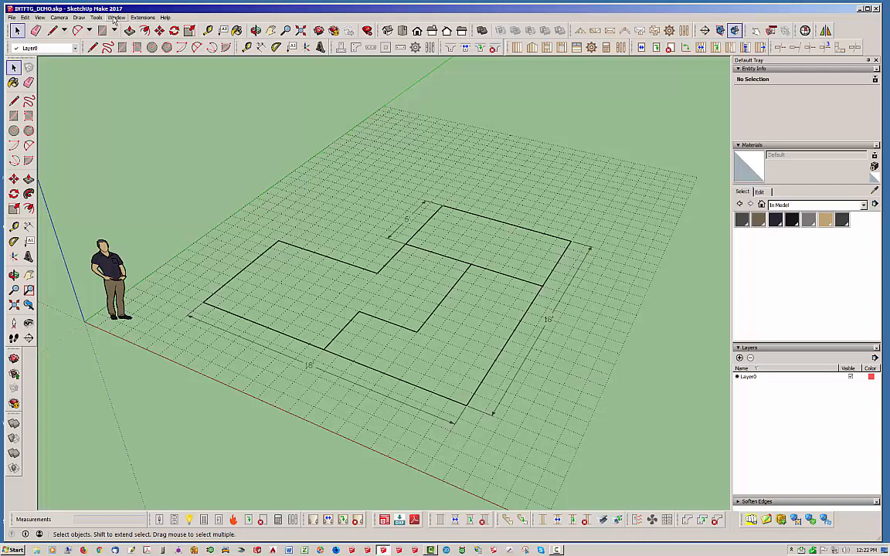
{"action": "left_click", "coordinate": [116, 17]}
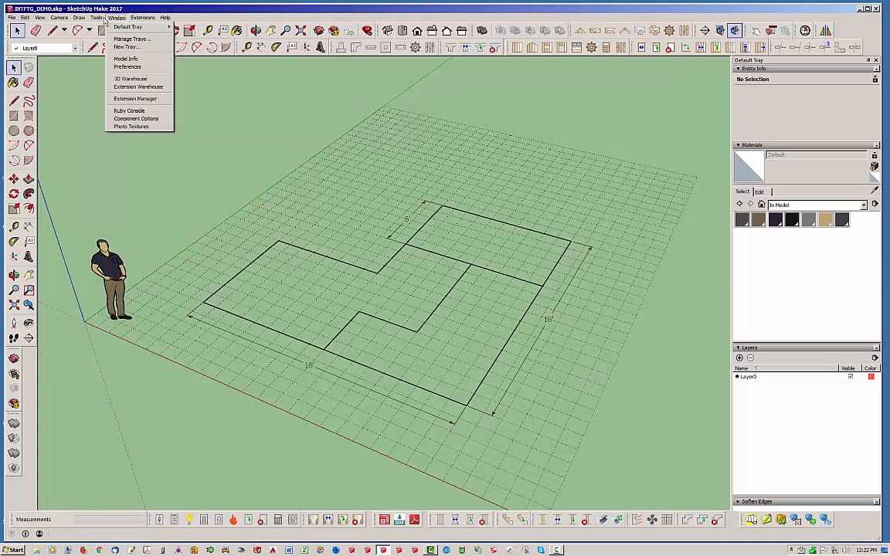
{"action": "left_click", "coordinate": [96, 17]}
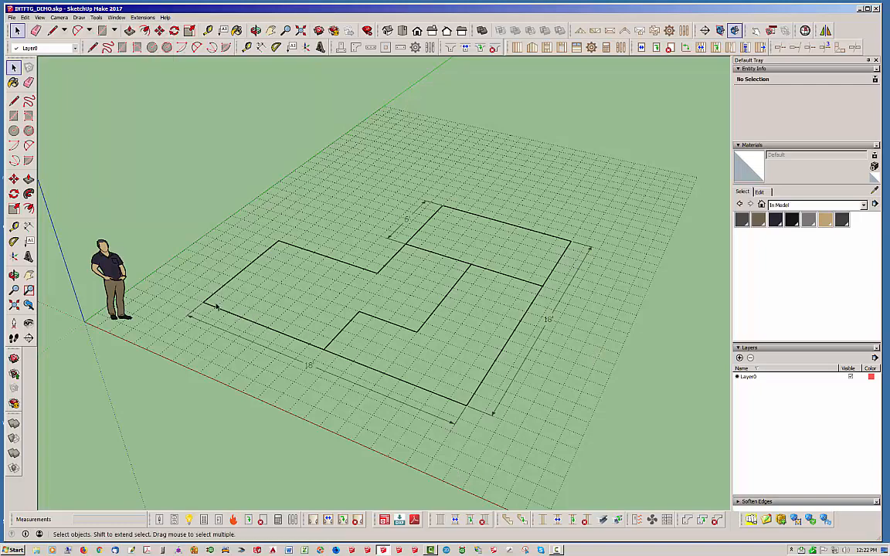
{"action": "mouse_move", "coordinate": [400, 275]}
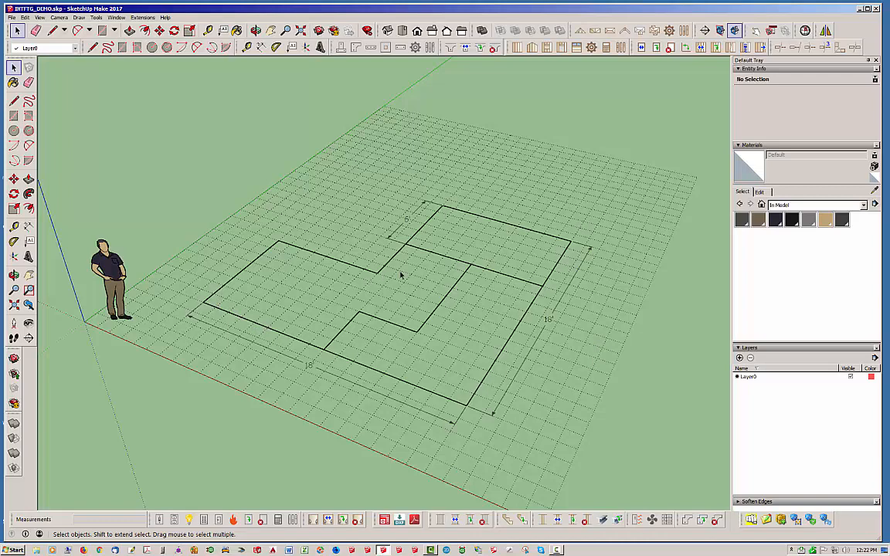
{"action": "mouse_move", "coordinate": [363, 318]}
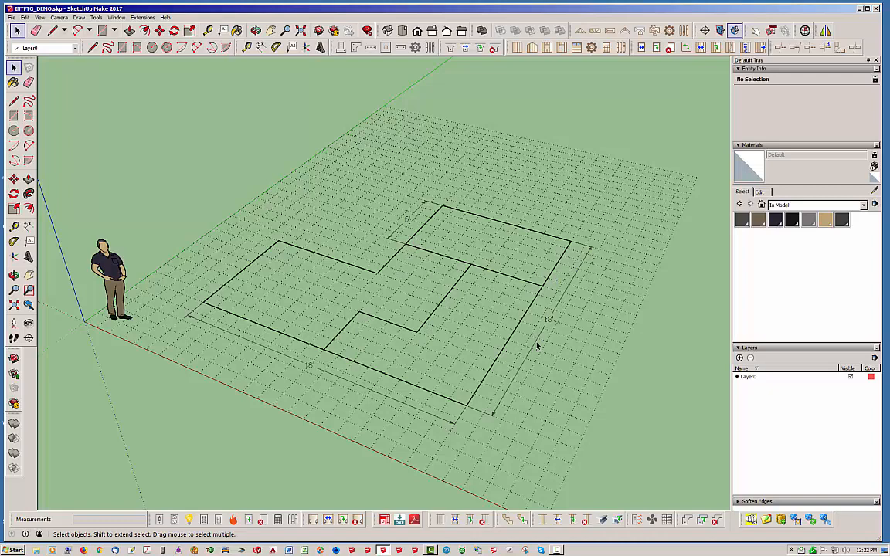
{"action": "mouse_move", "coordinate": [540, 345]}
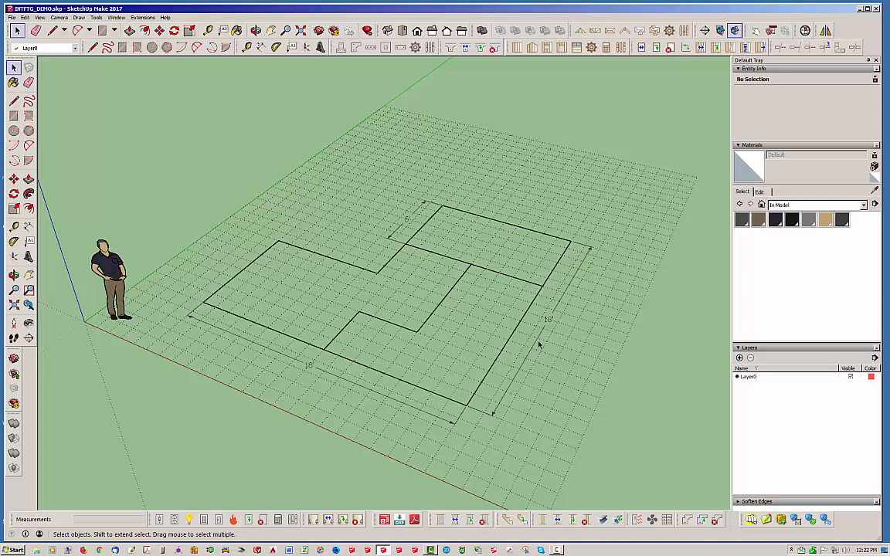
{"action": "left_click", "coordinate": [548, 378]}
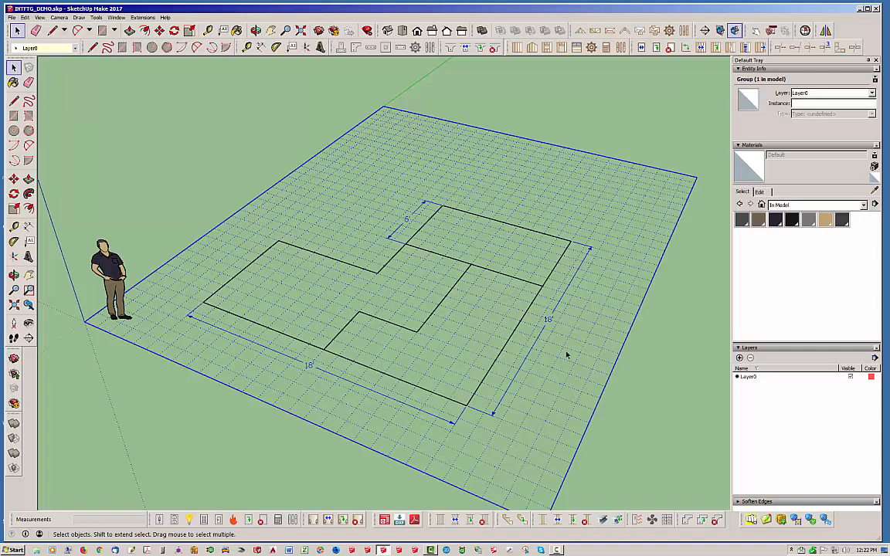
Step: Explode the grid group and clear it away, leaving only the bare L-shaped outline
{"action": "right_click", "coordinate": [569, 354]}
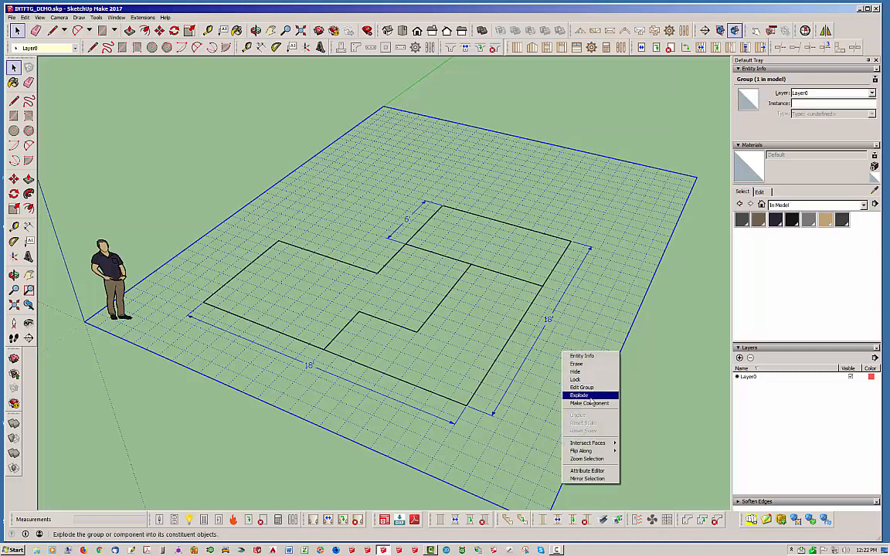
{"action": "left_click", "coordinate": [578, 396]}
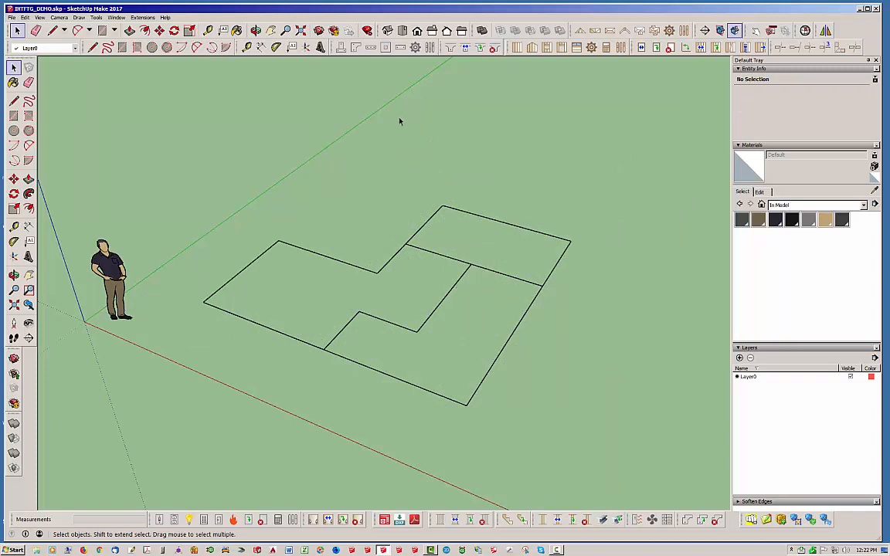
{"action": "mouse_move", "coordinate": [390, 102]}
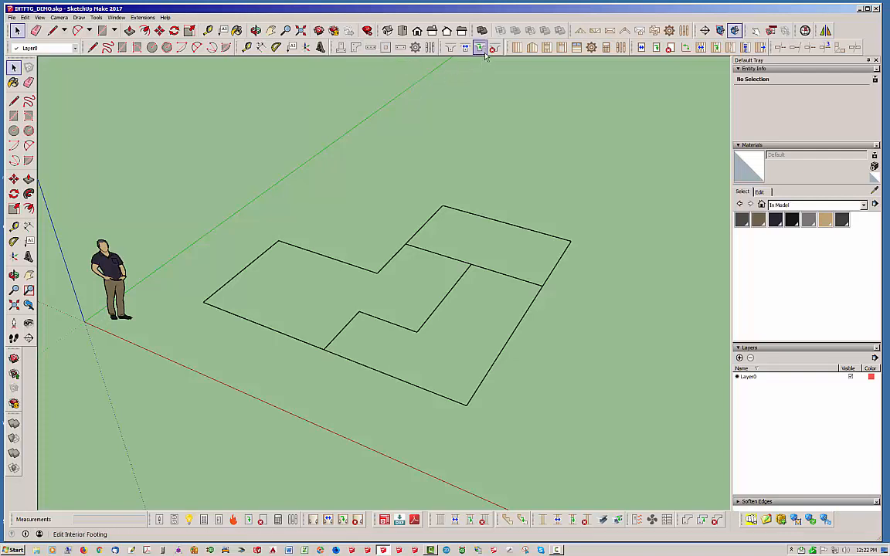
{"action": "left_click", "coordinate": [493, 47]}
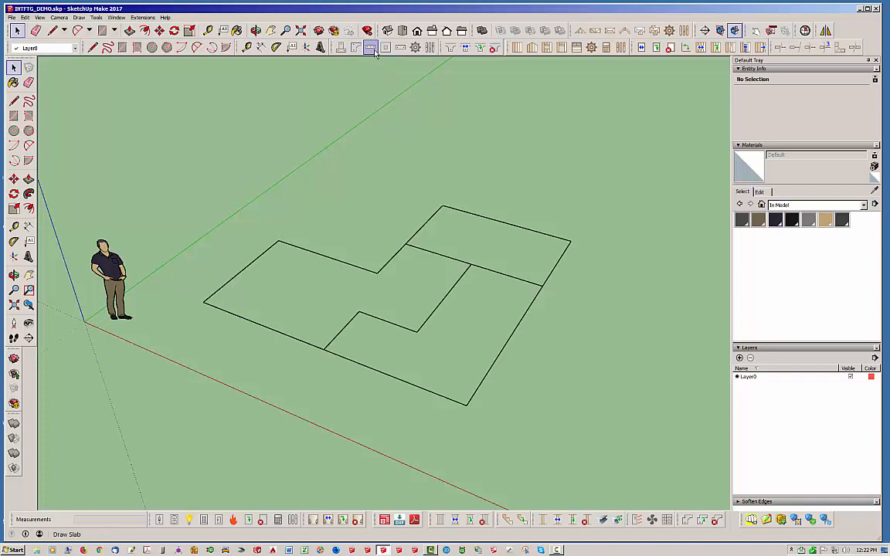
{"action": "mouse_move", "coordinate": [371, 47]}
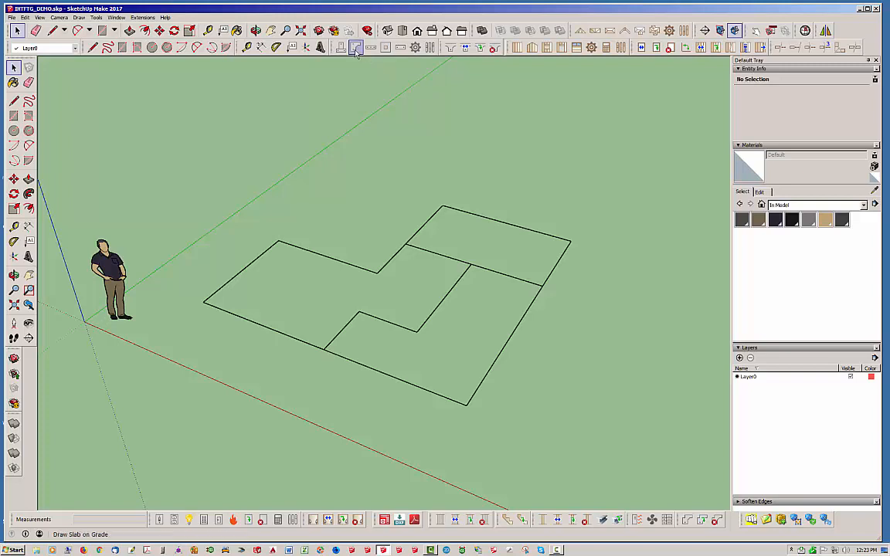
Step: Start a slab-on-grade foundation with a polygon outline and place its first corners on the L-shape
{"action": "left_click", "coordinate": [355, 46]}
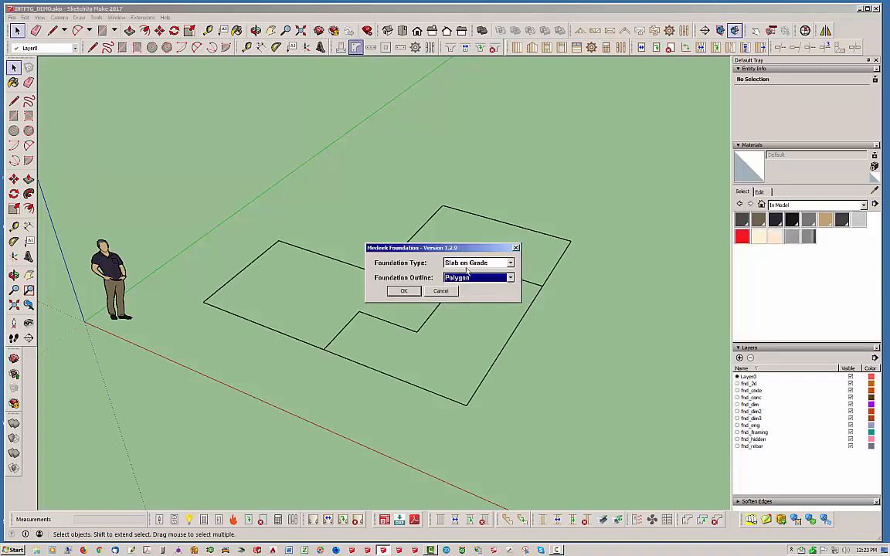
{"action": "left_click", "coordinate": [403, 291]}
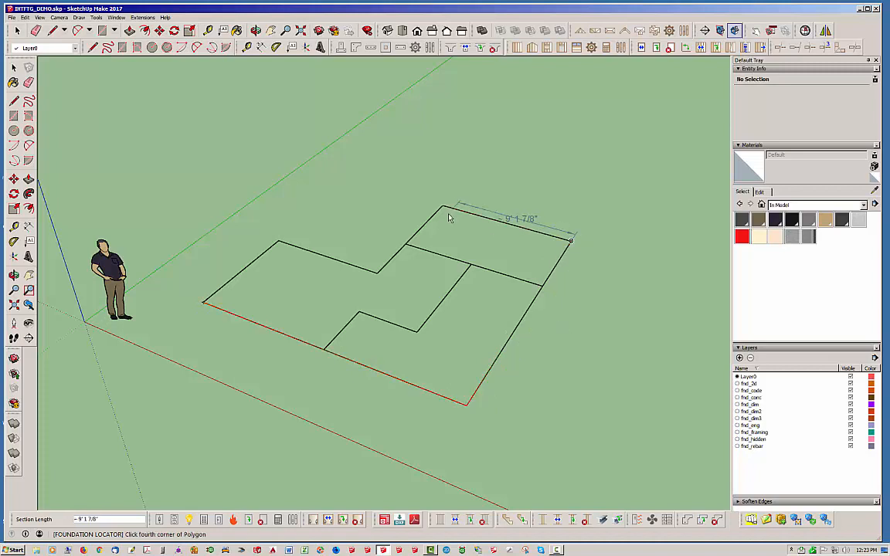
{"action": "left_click", "coordinate": [377, 272]}
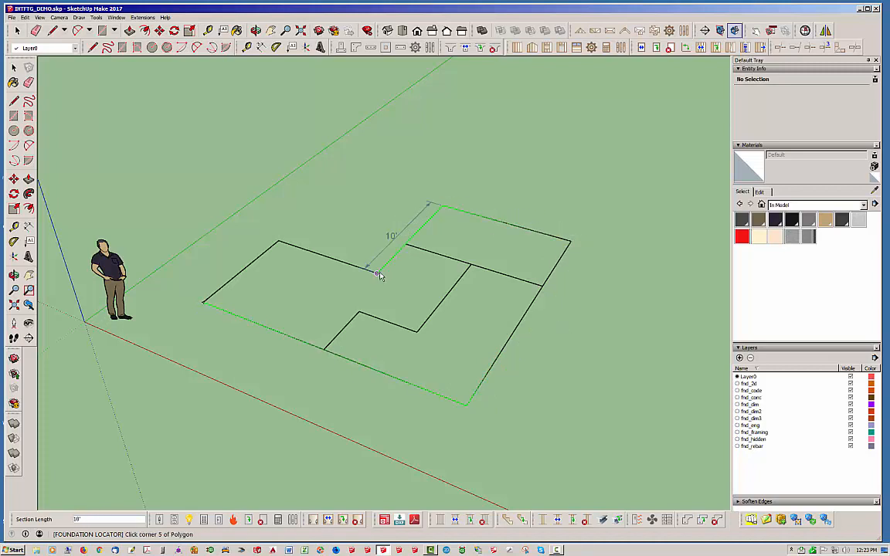
{"action": "left_click", "coordinate": [209, 297]}
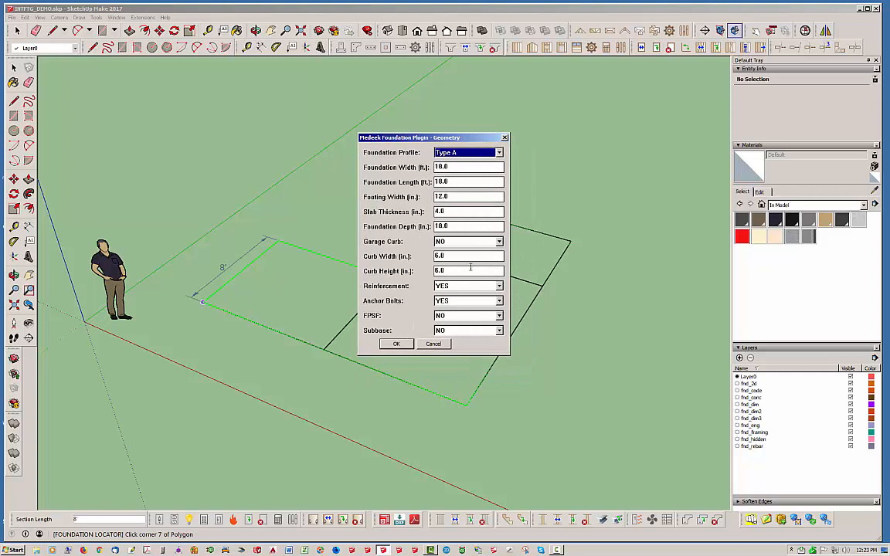
{"action": "mouse_move", "coordinate": [465, 267]}
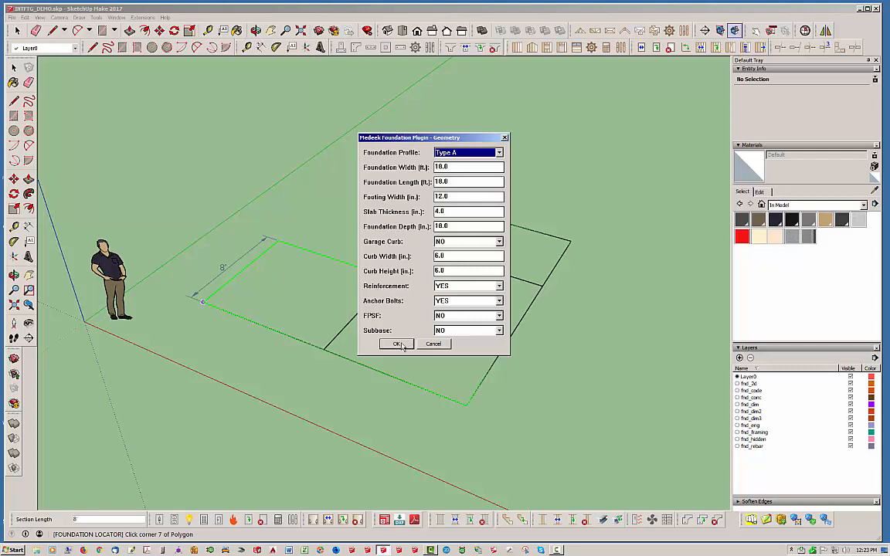
Step: Accept the foundation dimensions, rebar and anchor bolt settings to generate slab FND1
{"action": "left_click", "coordinate": [396, 343]}
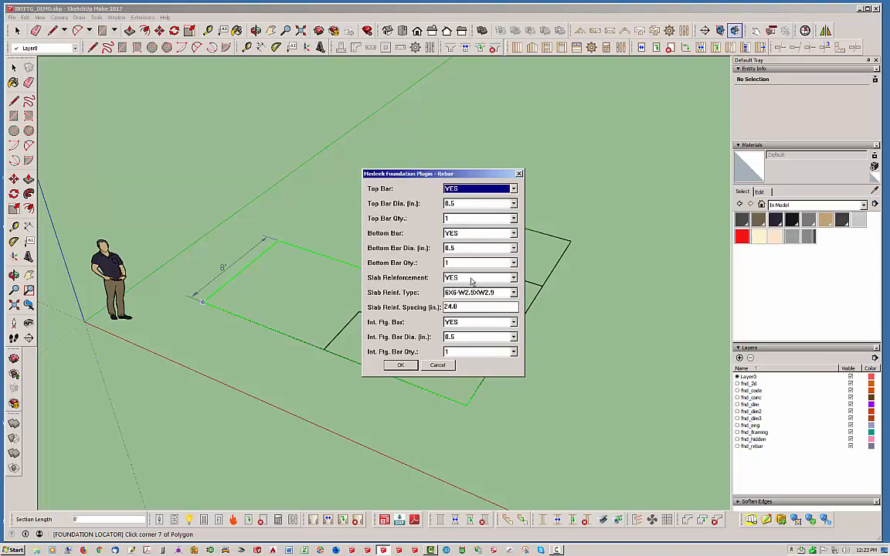
{"action": "left_click", "coordinate": [479, 279]}
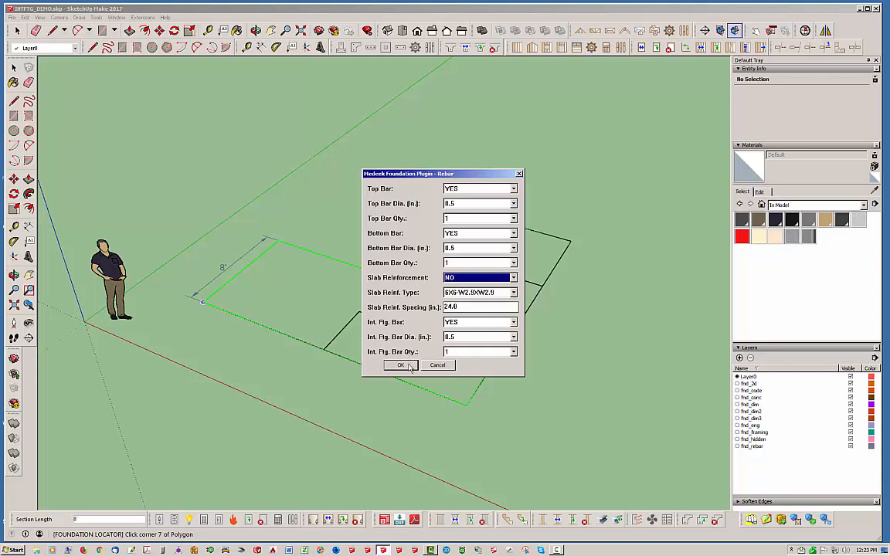
{"action": "left_click", "coordinate": [401, 365]}
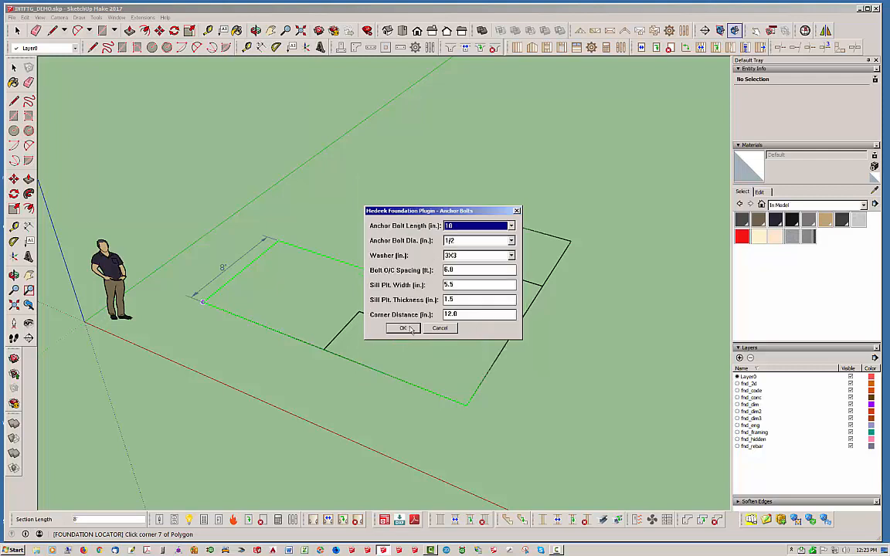
{"action": "left_click", "coordinate": [402, 327]}
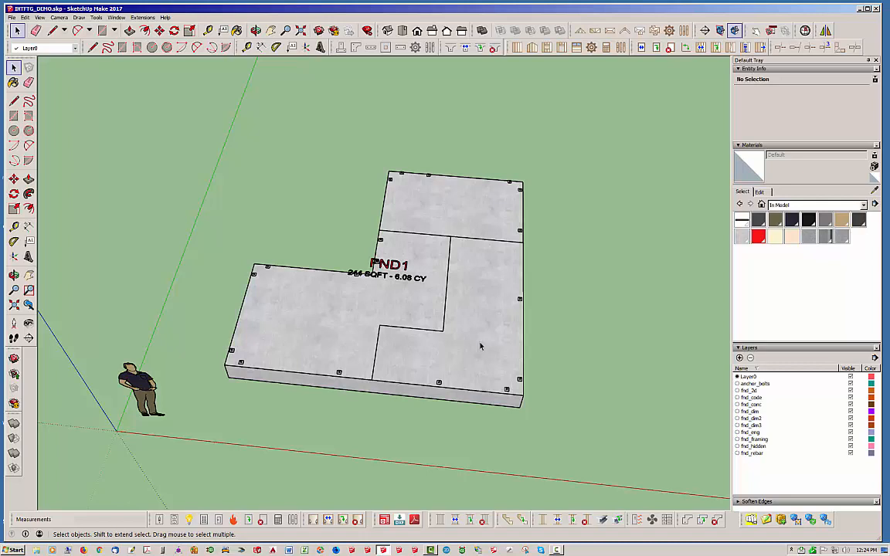
{"action": "mouse_move", "coordinate": [754, 453]}
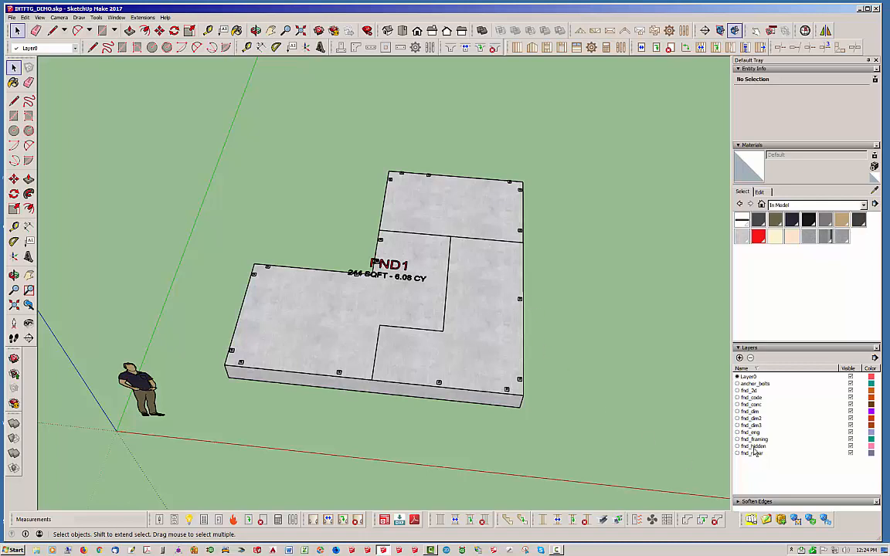
{"action": "mouse_move", "coordinate": [782, 451]}
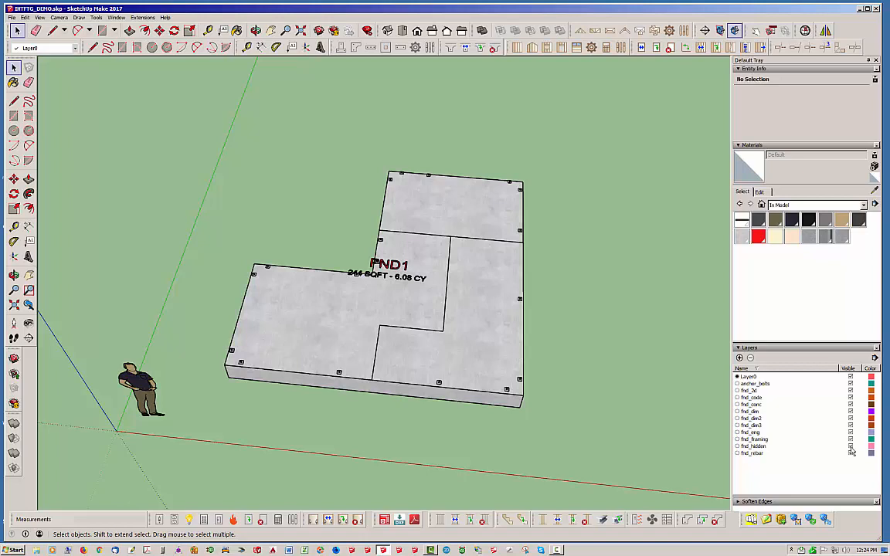
{"action": "mouse_move", "coordinate": [547, 253]}
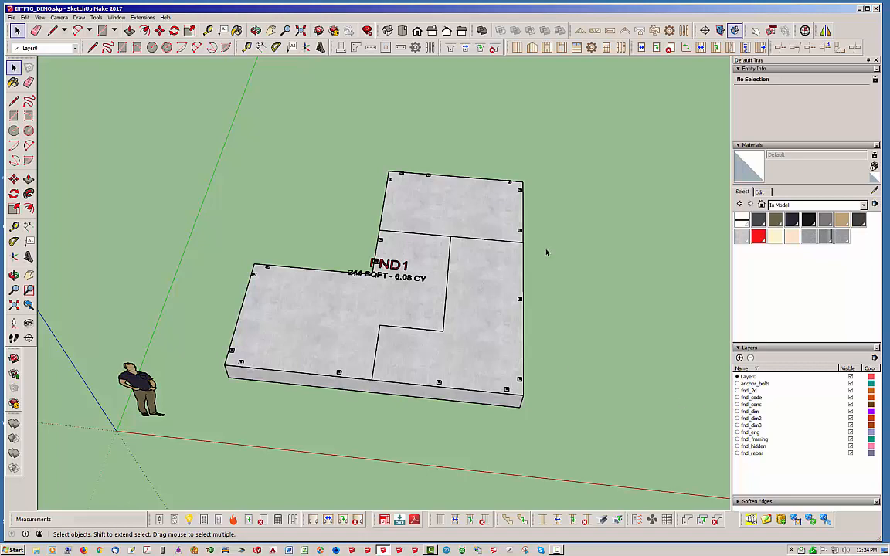
{"action": "mouse_move", "coordinate": [860, 452]}
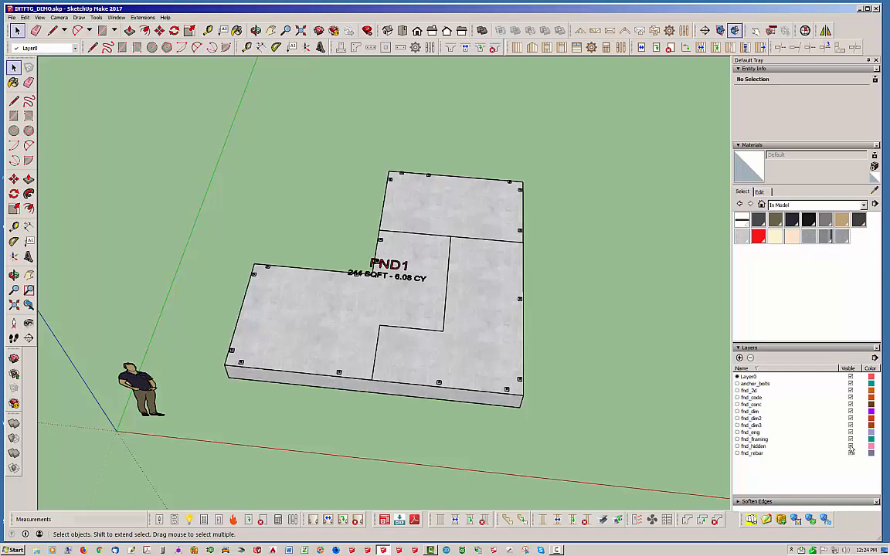
{"action": "mouse_move", "coordinate": [420, 332]}
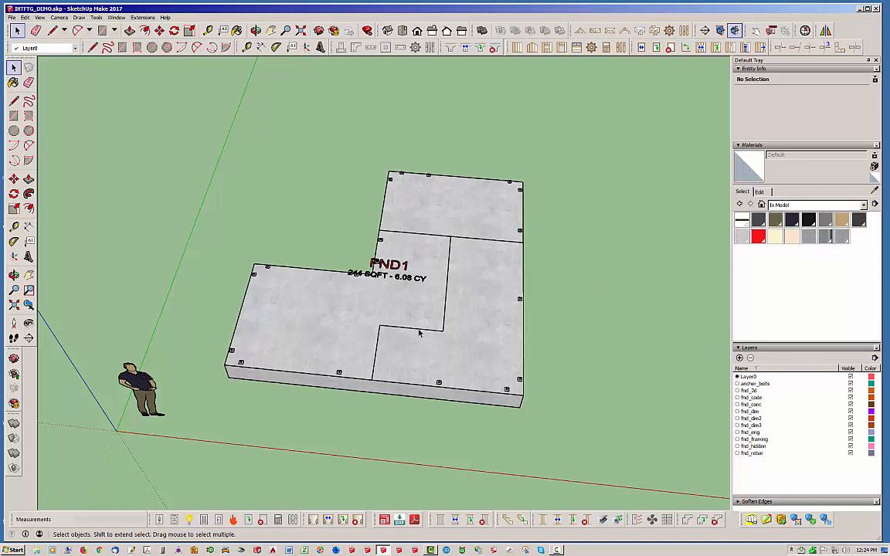
{"action": "mouse_move", "coordinate": [384, 362]}
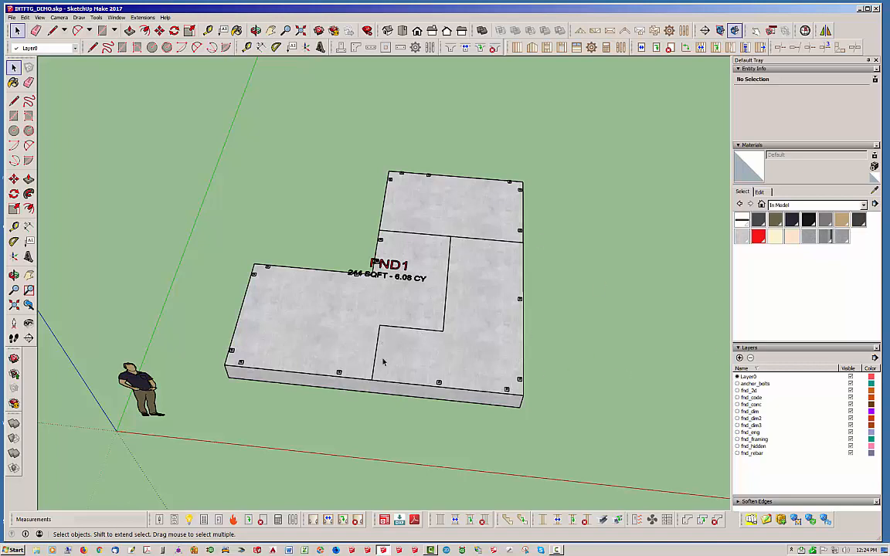
{"action": "mouse_move", "coordinate": [498, 249]}
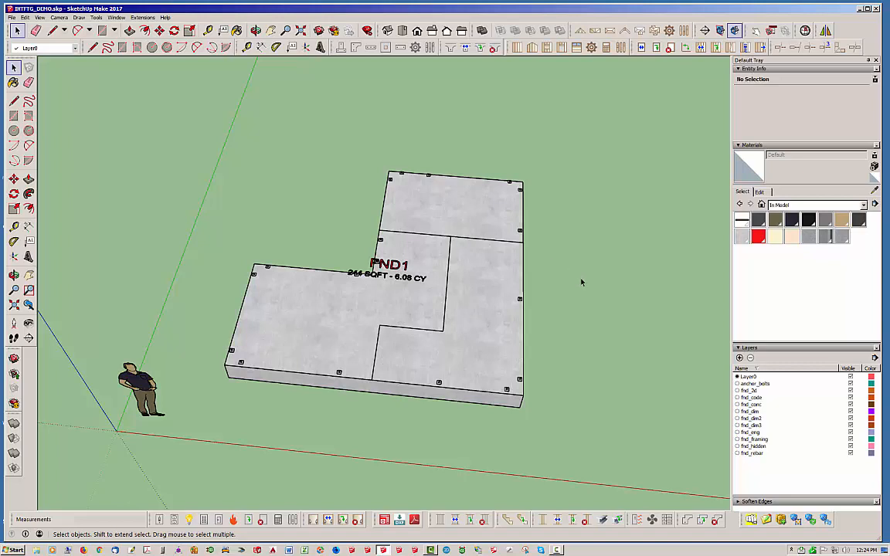
{"action": "mouse_move", "coordinate": [639, 392]}
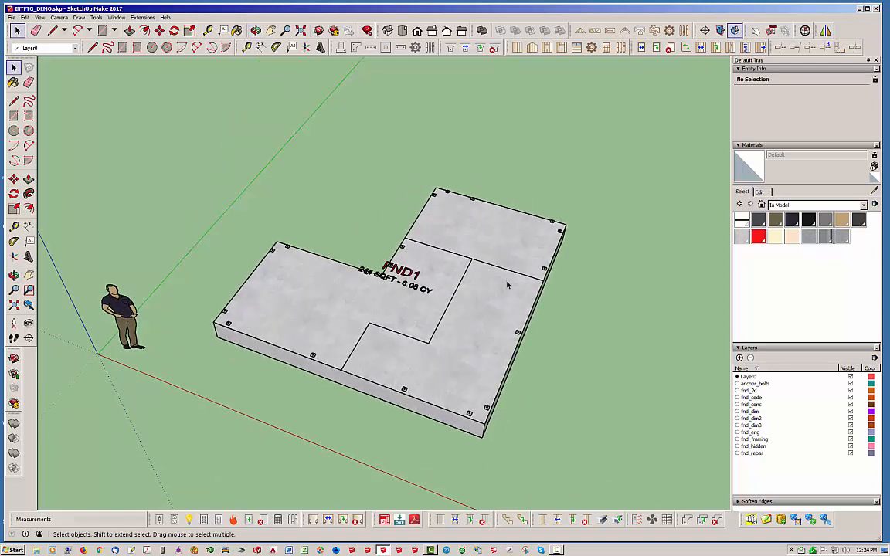
Step: Start the Draw Interior Footing tool and move its options window clear of the slab
{"action": "left_click", "coordinate": [451, 46]}
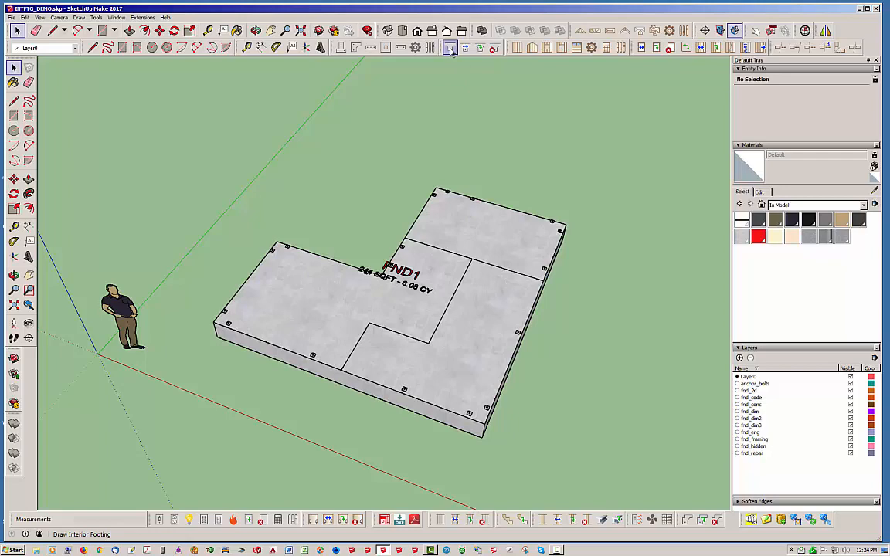
{"action": "mouse_move", "coordinate": [451, 47]}
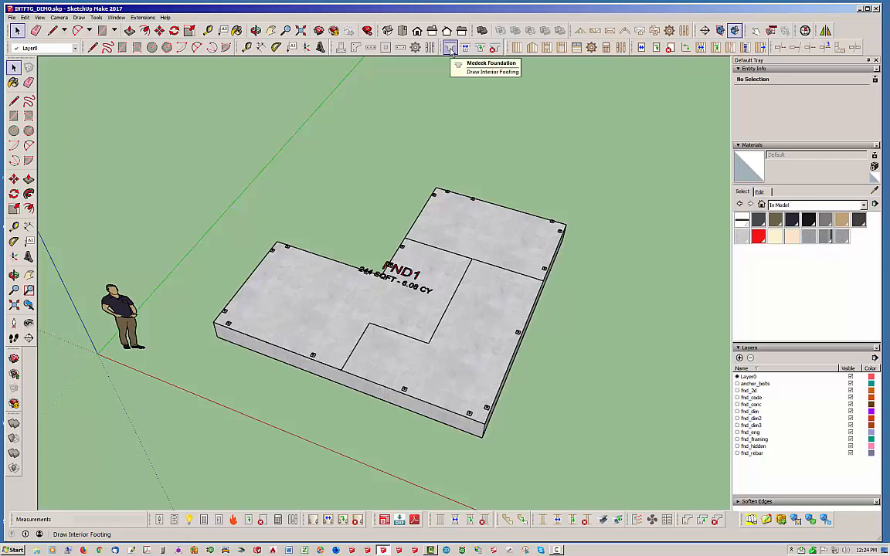
{"action": "left_click", "coordinate": [452, 47]}
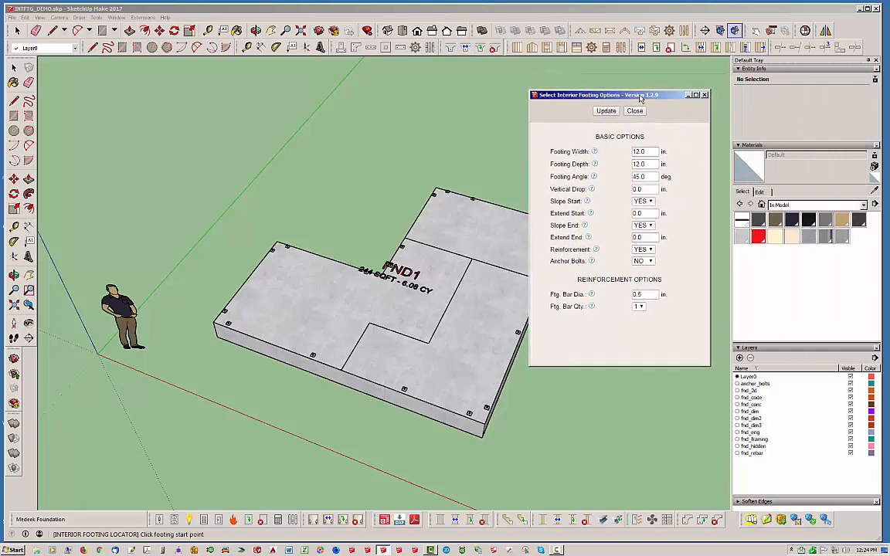
{"action": "mouse_move", "coordinate": [621, 290]}
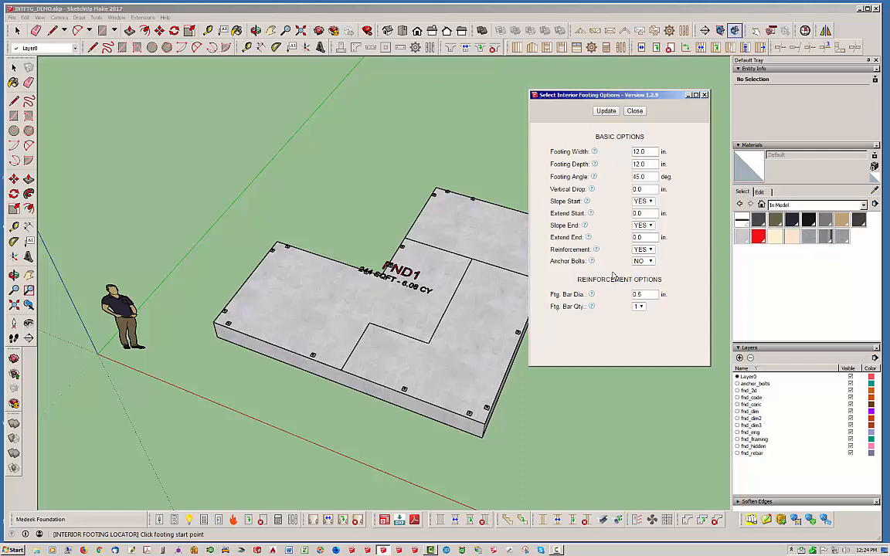
{"action": "mouse_move", "coordinate": [609, 310]}
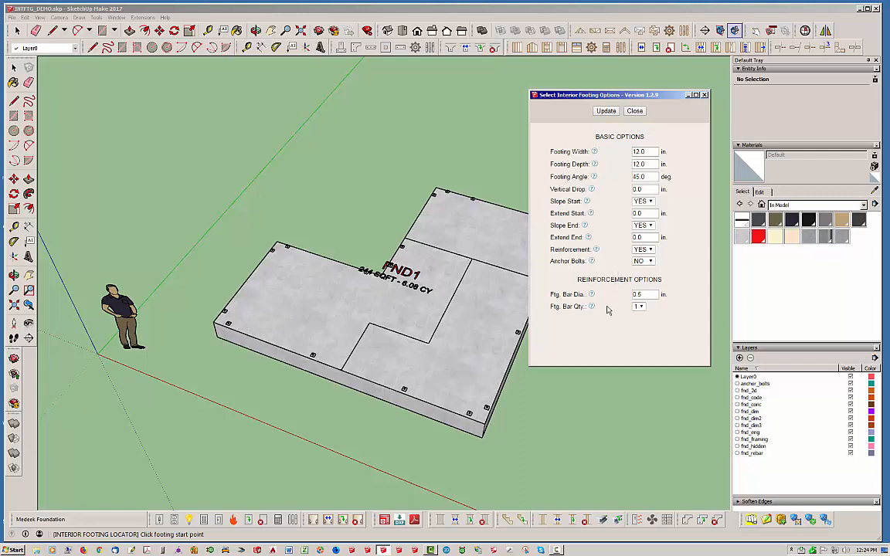
{"action": "left_click_drag", "start_coordinate": [595, 94], "coordinate": [600, 90]}
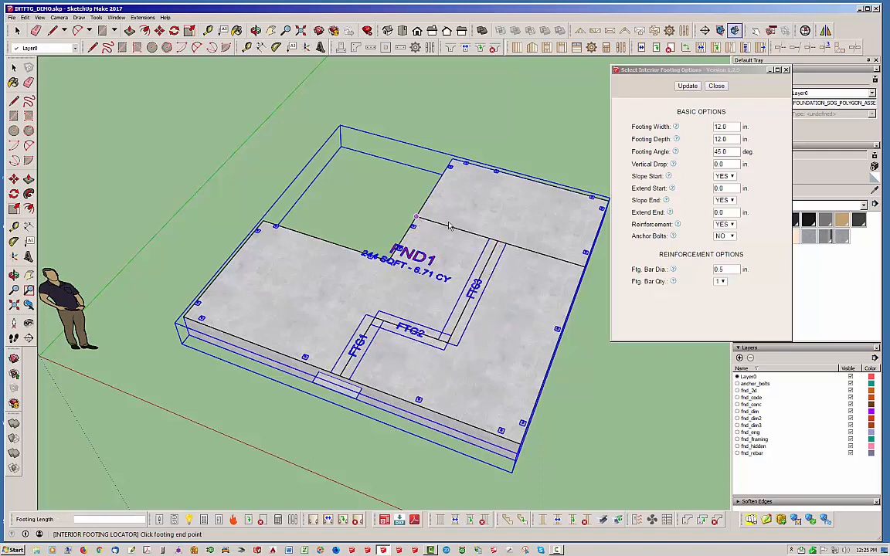
Step: Place a point of interior footing FTG4 across the upper slab, raising the volume to 7.01 CY
{"action": "left_click", "coordinate": [588, 275]}
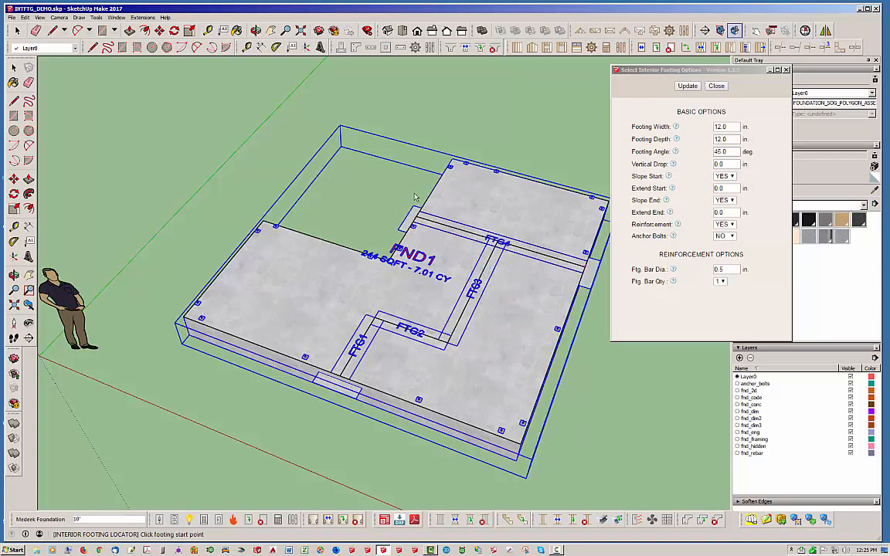
{"action": "mouse_move", "coordinate": [621, 234]}
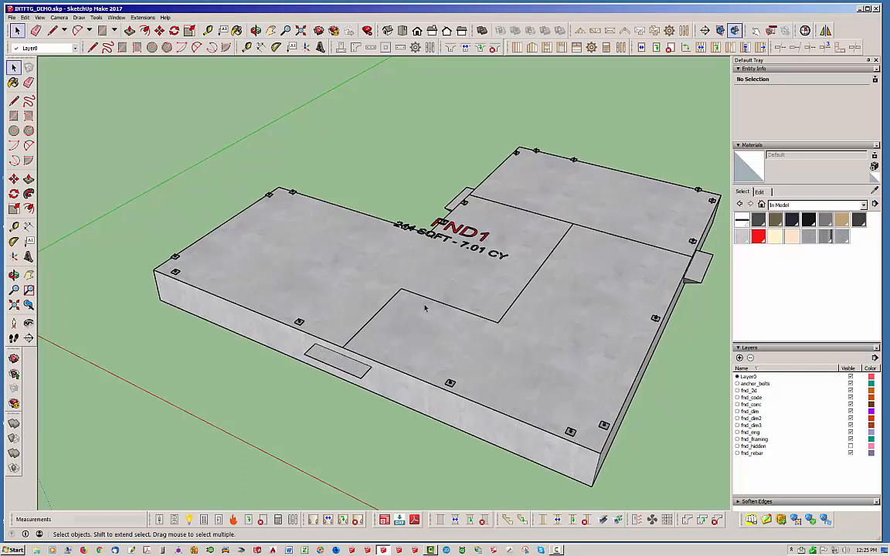
{"action": "mouse_move", "coordinate": [492, 107]}
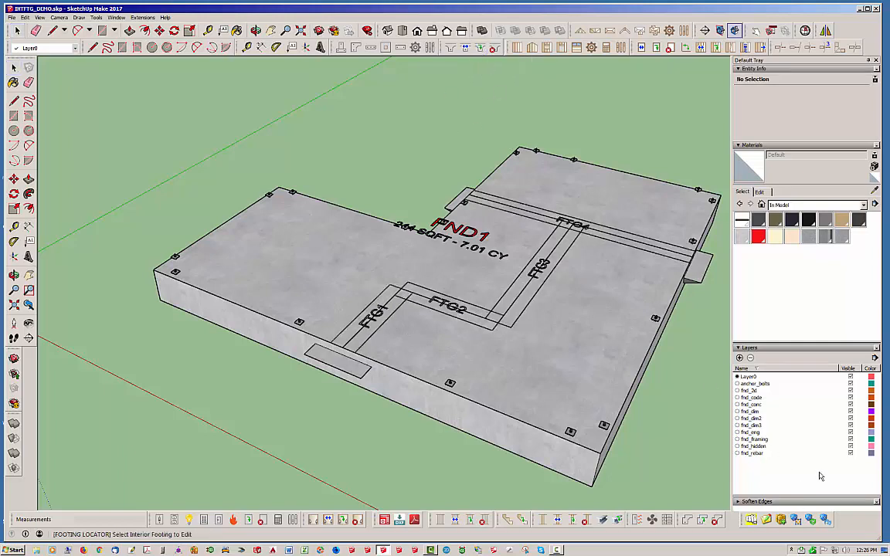
Step: Switch to the Edit Interior Footing tool and pick footing FTG1
{"action": "left_click", "coordinate": [374, 318]}
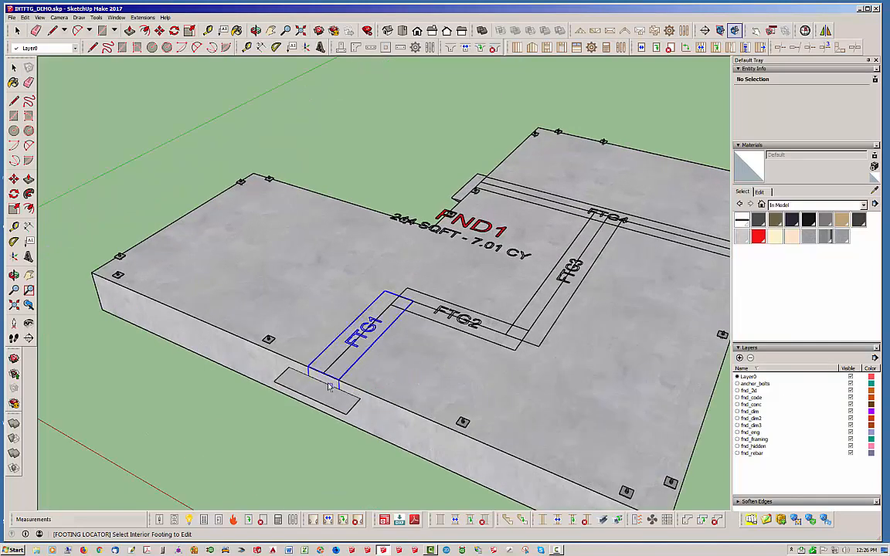
{"action": "left_click", "coordinate": [324, 379]}
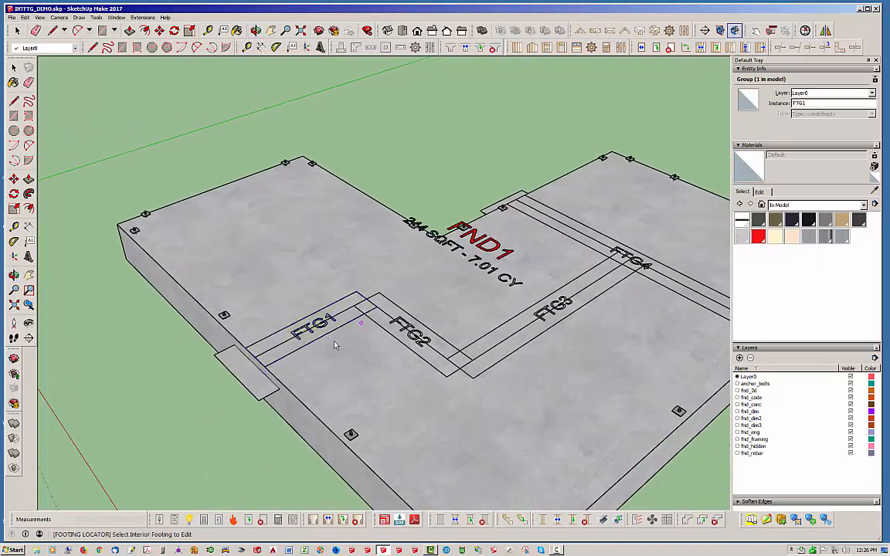
Step: Set Slope Start to NO for footing FTG1 and update the footing
{"action": "left_click", "coordinate": [325, 332]}
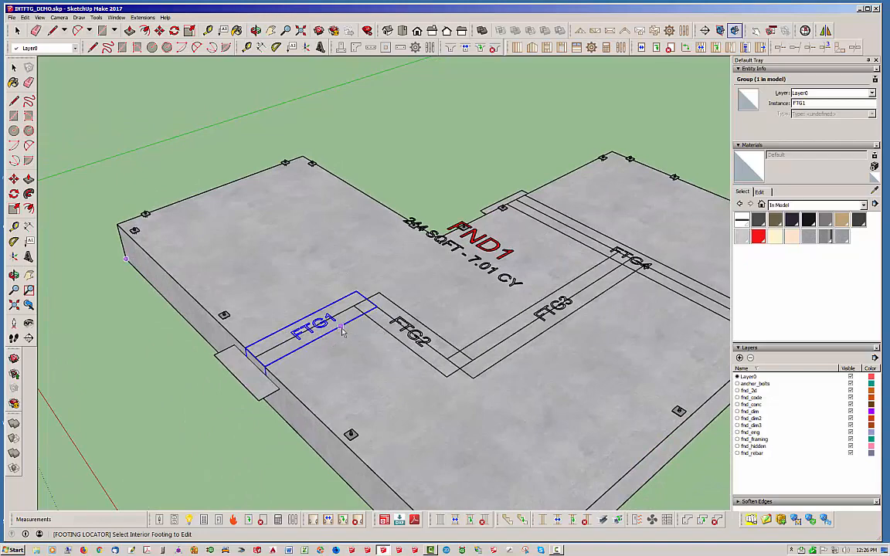
{"action": "double_click", "coordinate": [343, 330]}
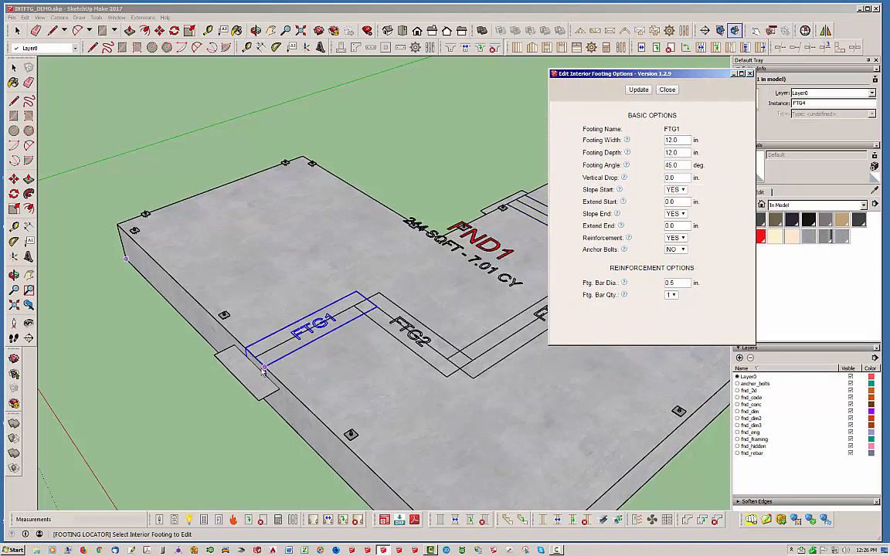
{"action": "left_click", "coordinate": [683, 188]}
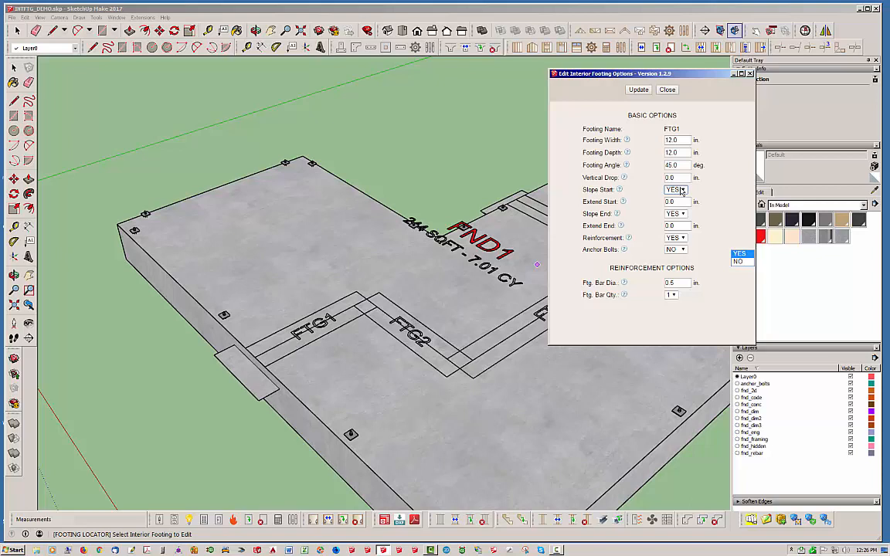
{"action": "left_click", "coordinate": [677, 201]}
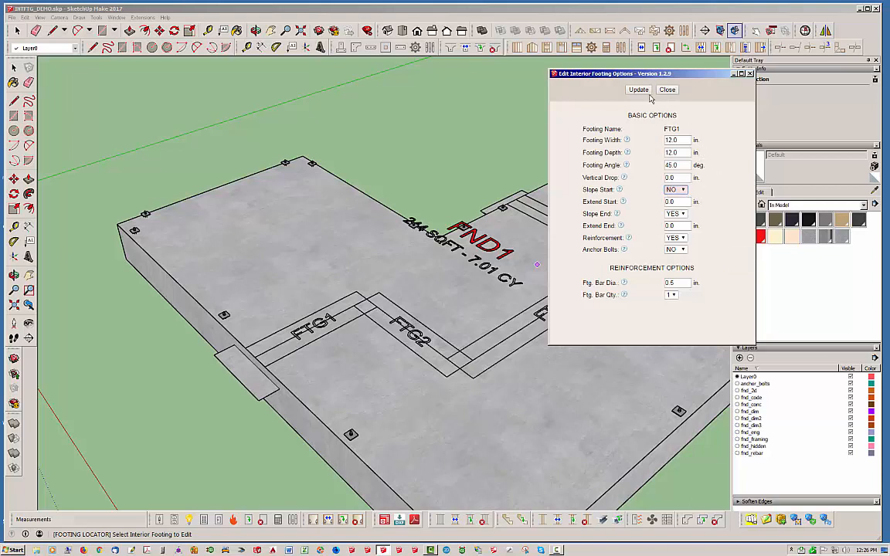
{"action": "left_click", "coordinate": [638, 90]}
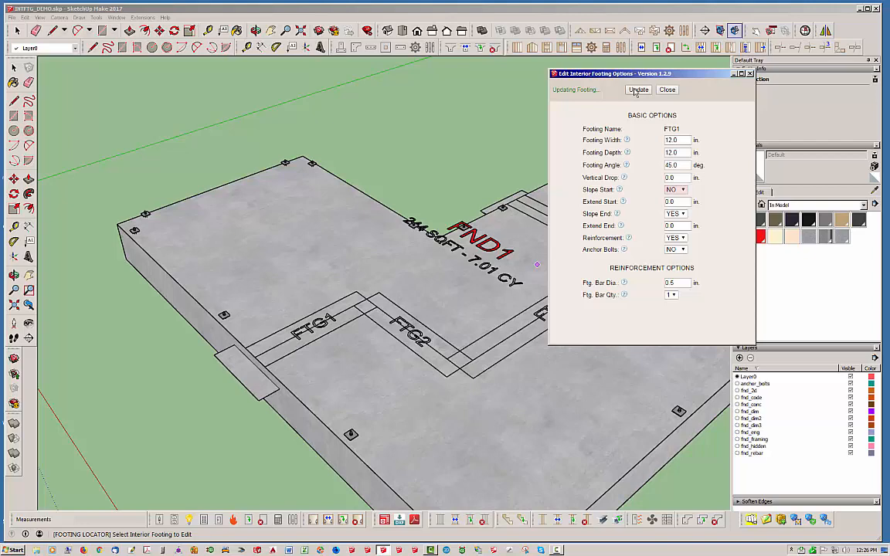
{"action": "left_click", "coordinate": [638, 89]}
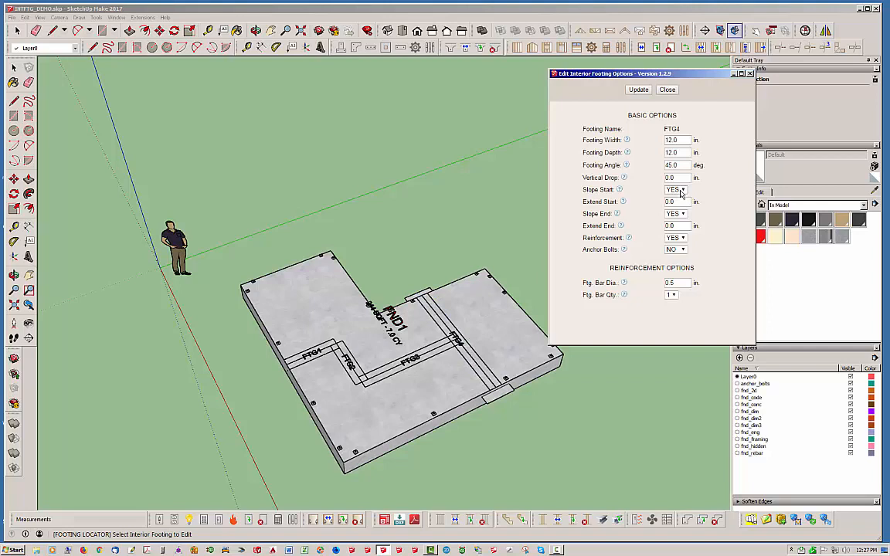
Step: Set Slope Start and Slope End to NO for footing FTG4 and update it
{"action": "left_click", "coordinate": [683, 189]}
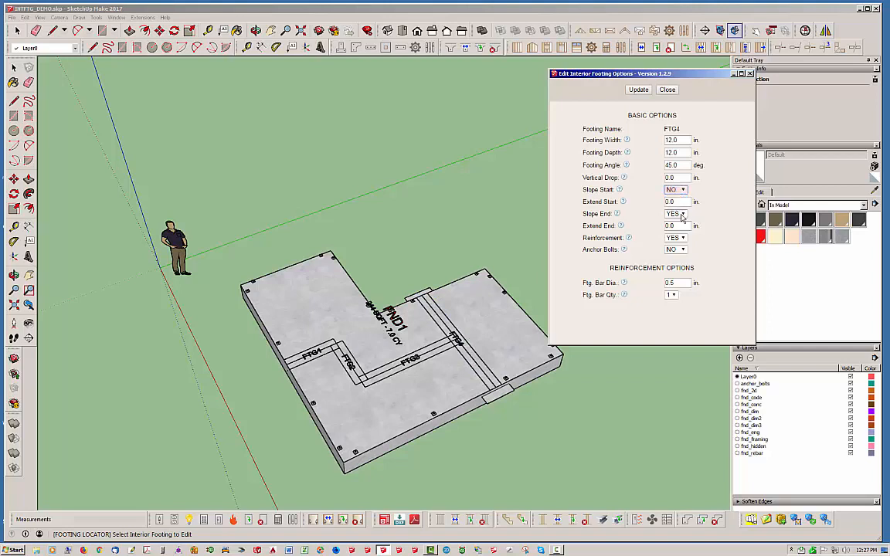
{"action": "left_click", "coordinate": [683, 214]}
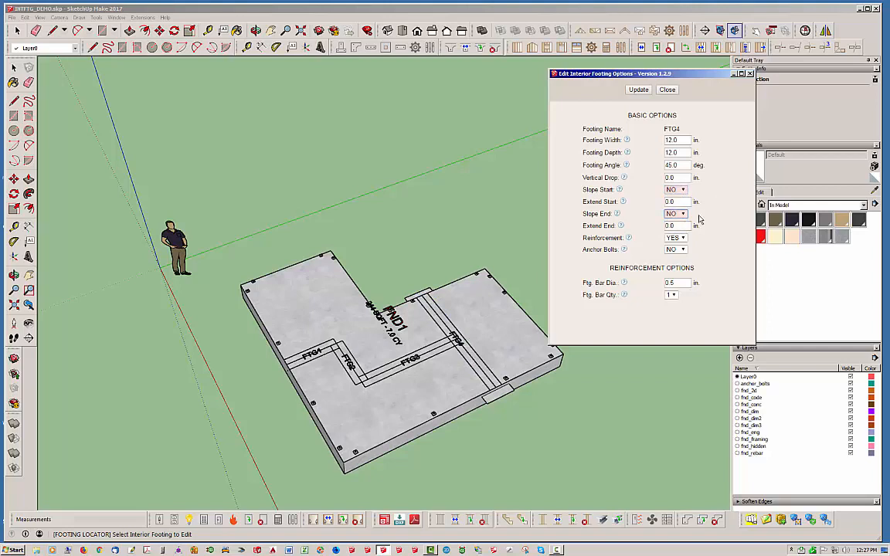
{"action": "left_click", "coordinate": [638, 90]}
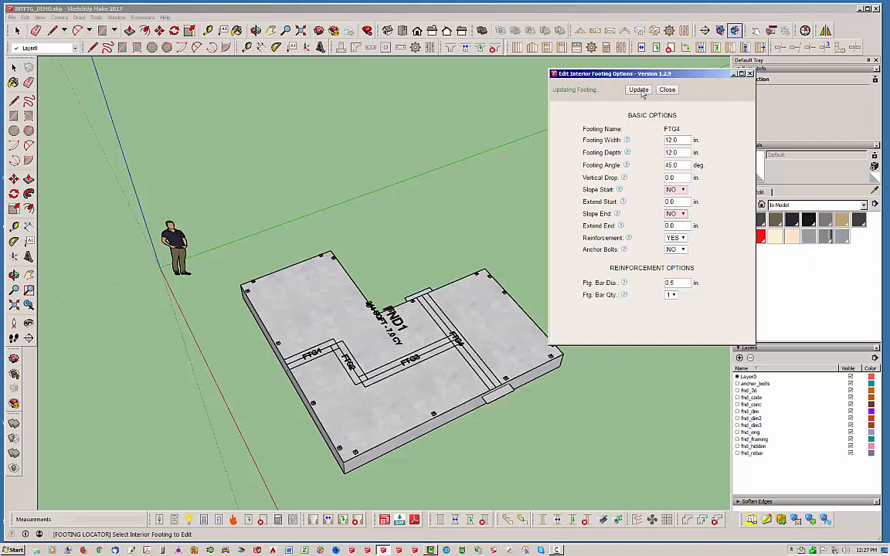
{"action": "left_click", "coordinate": [638, 90]}
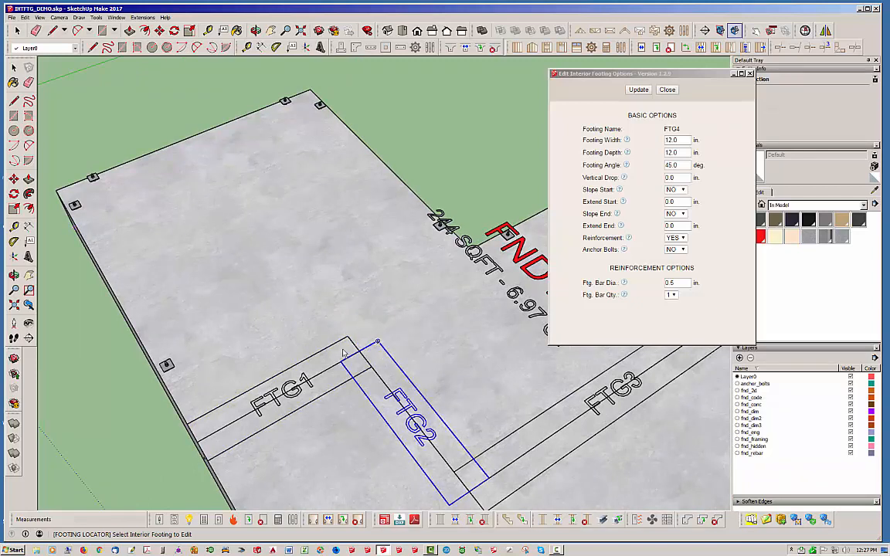
Step: Give footing FTG1 an Extend End of 6 inches, update it, then pick footing FTG2
{"action": "left_click", "coordinate": [286, 387]}
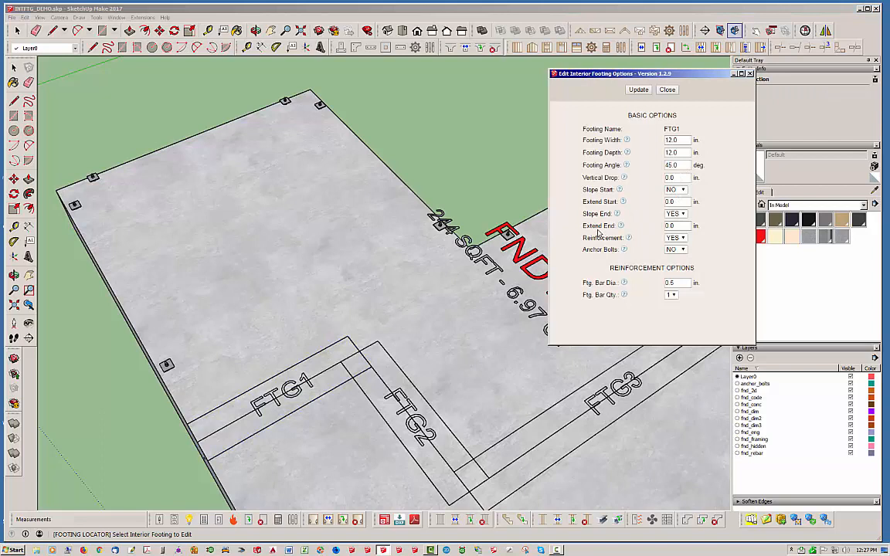
{"action": "mouse_move", "coordinate": [625, 232]}
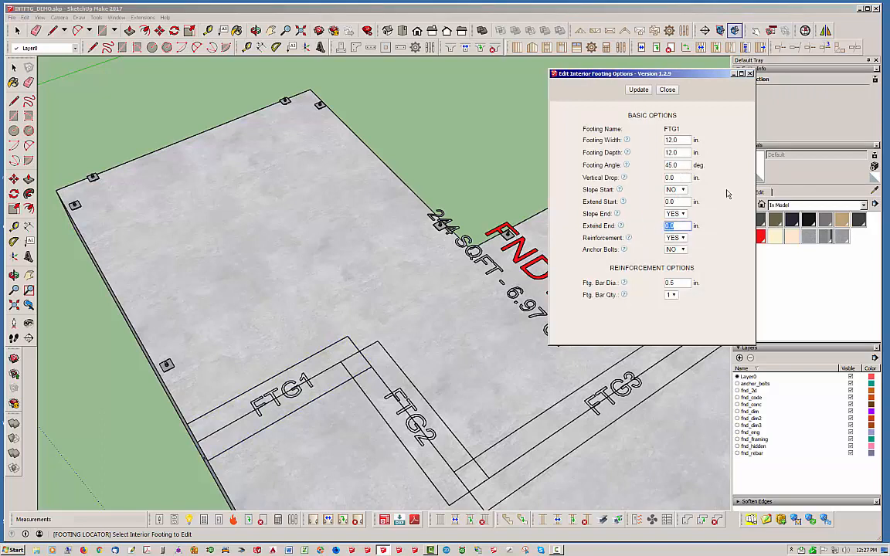
{"action": "type", "text": "6"}
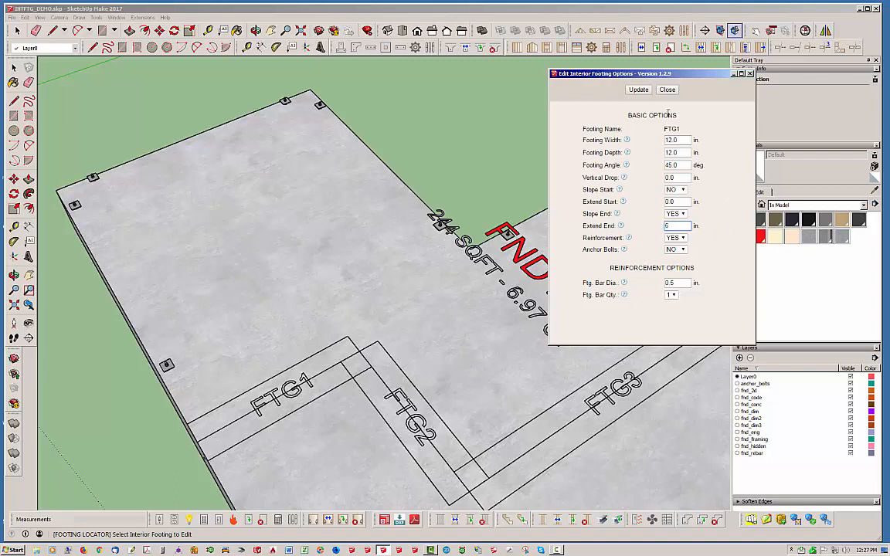
{"action": "left_click", "coordinate": [638, 90]}
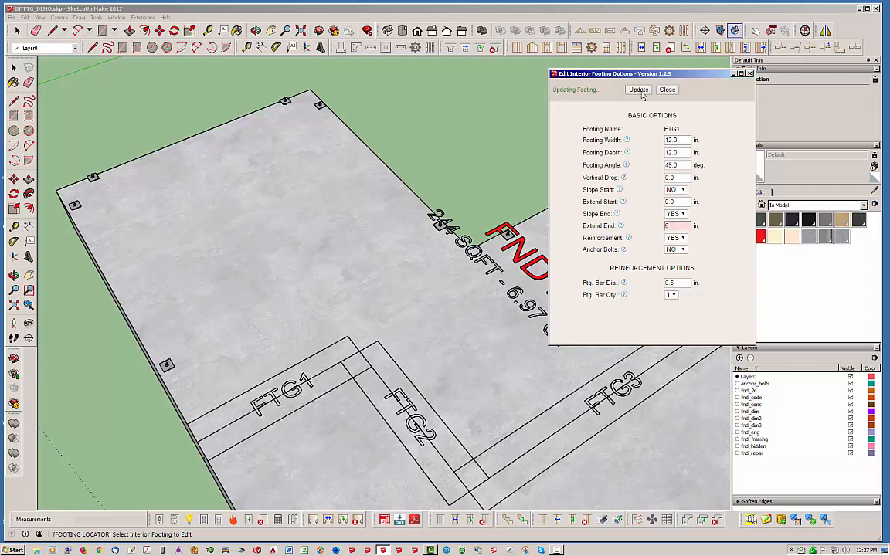
{"action": "left_click", "coordinate": [638, 90]}
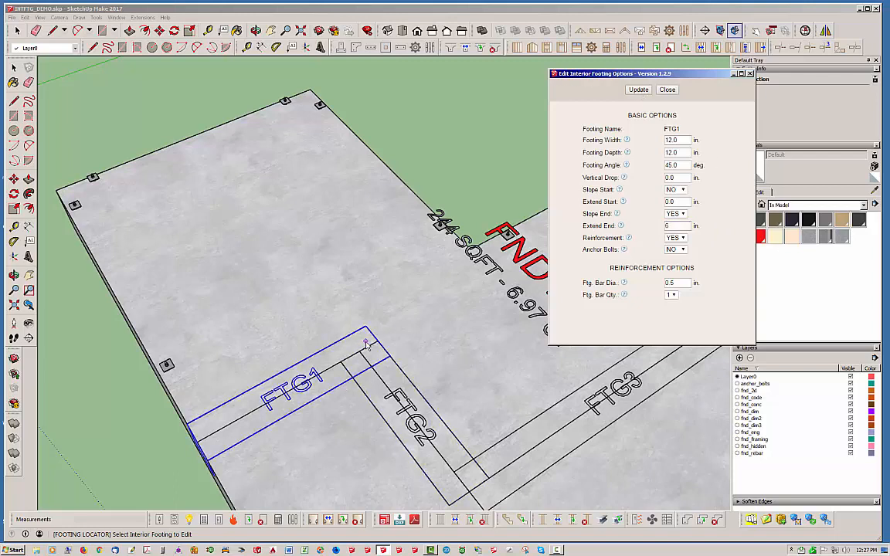
{"action": "left_click", "coordinate": [414, 425]}
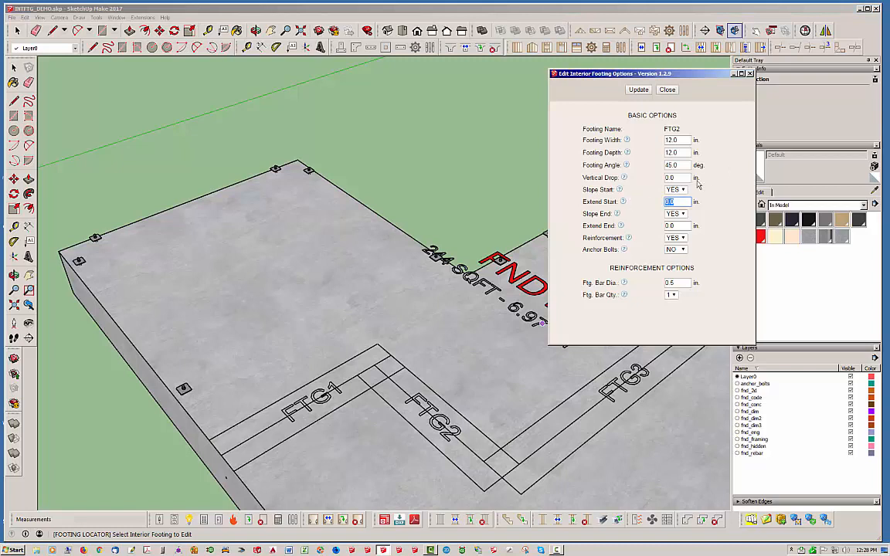
{"action": "mouse_move", "coordinate": [683, 225]}
{"action": "type", "text": "6"}
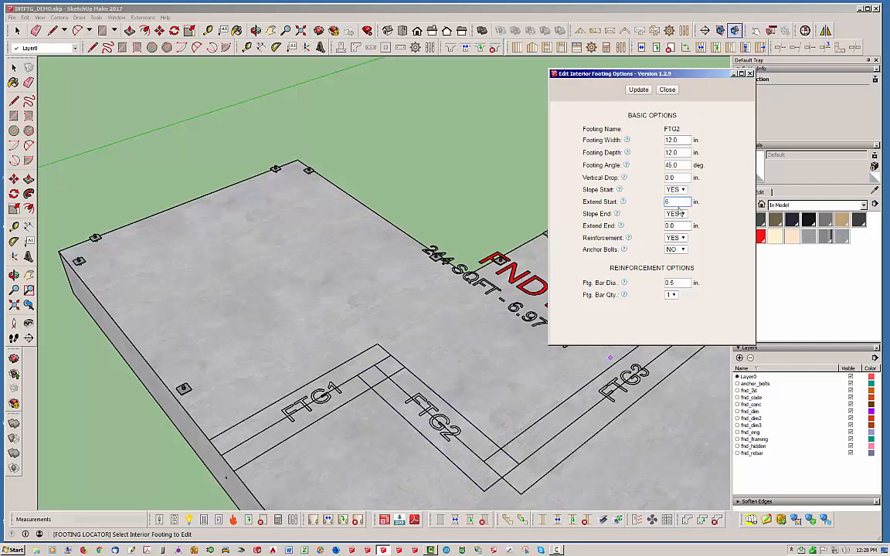
Step: Reset footing FTG2's Extend Start and Extend End to zero and apply them
{"action": "left_click", "coordinate": [529, 461]}
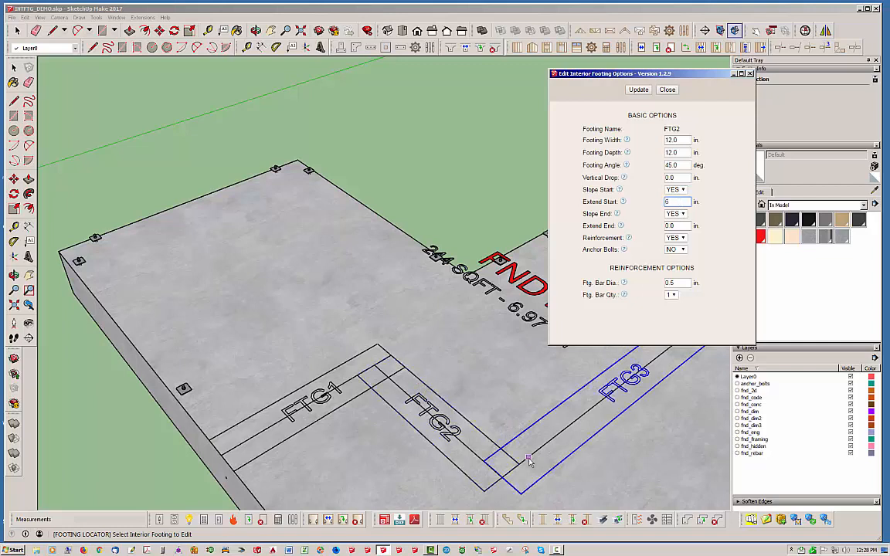
{"action": "left_click", "coordinate": [638, 90]}
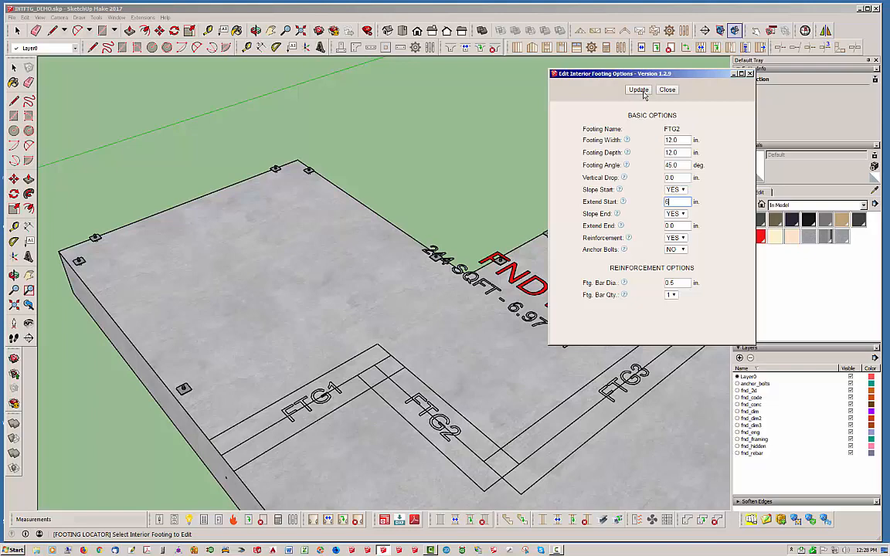
{"action": "left_click", "coordinate": [637, 90]}
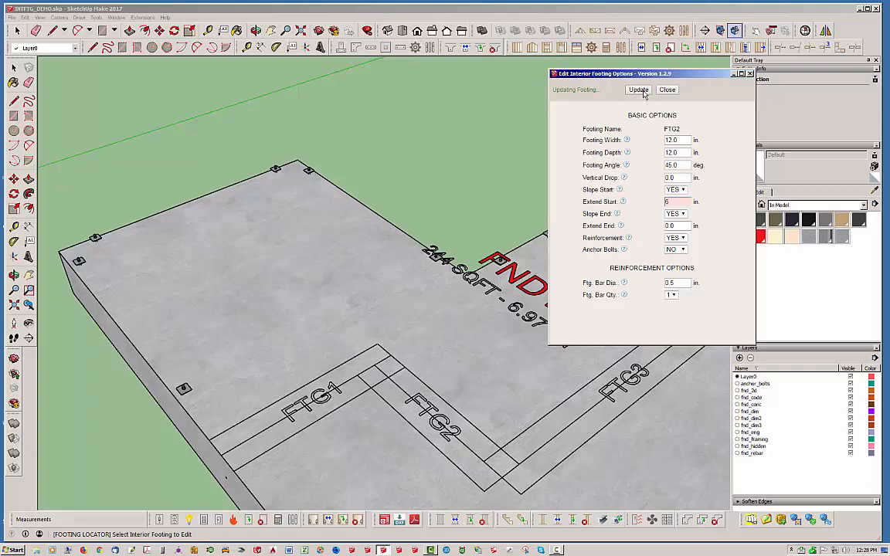
{"action": "left_click", "coordinate": [638, 90]}
{"action": "type", "text": "6"}
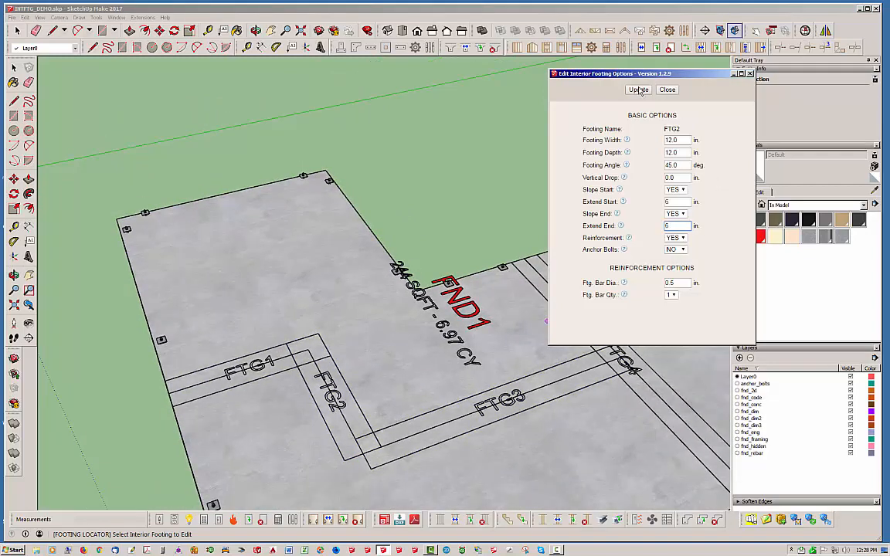
{"action": "left_click", "coordinate": [637, 89]}
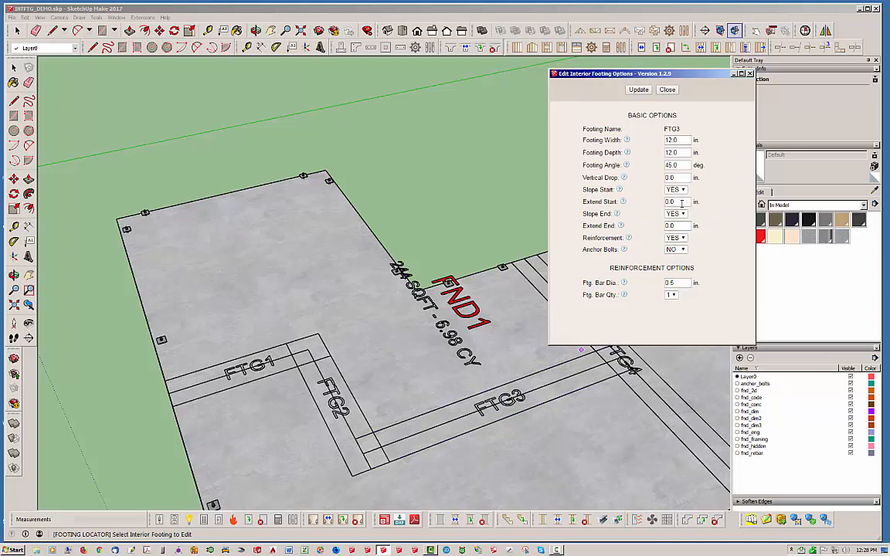
Step: Reset footing FTG3's Extend Start to zero and apply it, bringing FND1 to 6.88 CY
{"action": "left_click", "coordinate": [677, 201]}
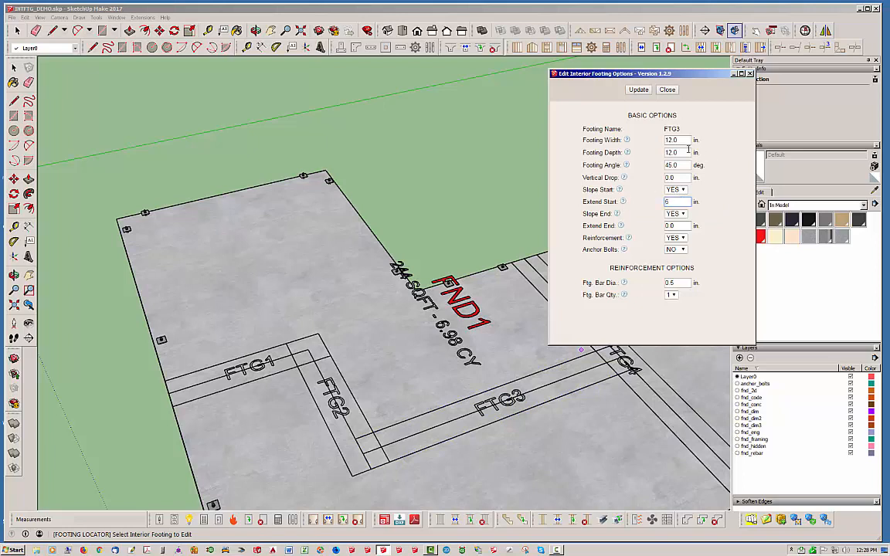
{"action": "left_click", "coordinate": [639, 88]}
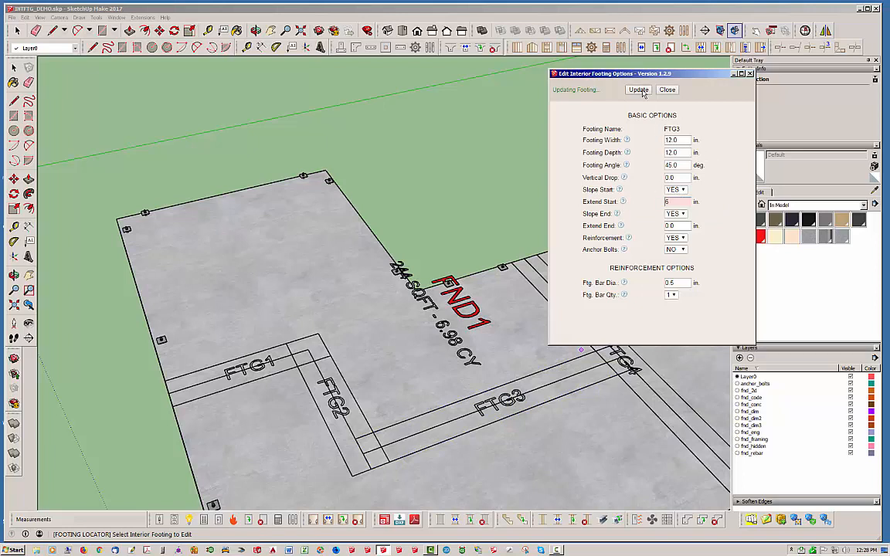
{"action": "left_click", "coordinate": [638, 88]}
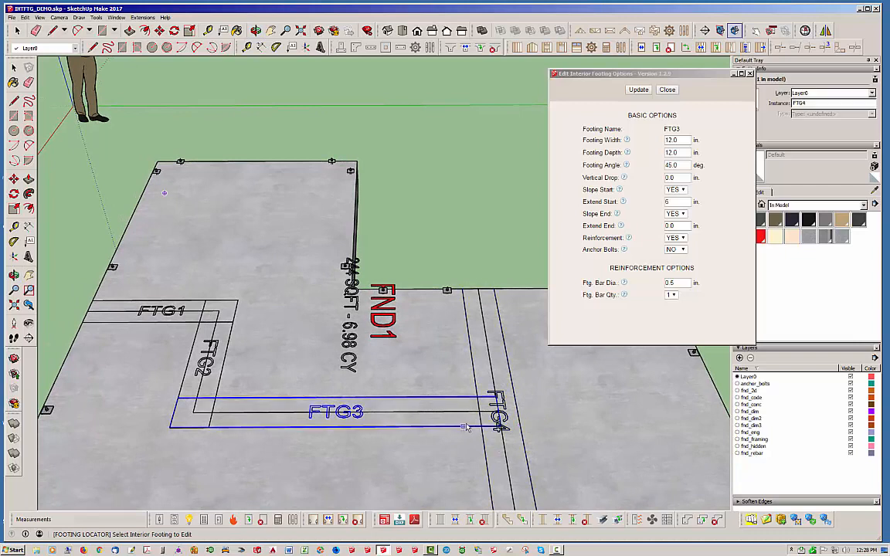
{"action": "left_click", "coordinate": [677, 226]}
{"action": "type", "text": "6"}
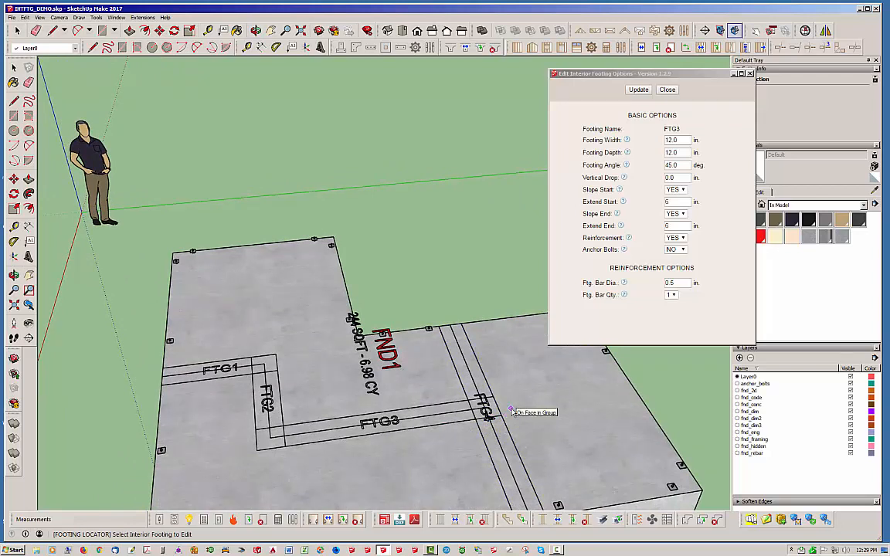
{"action": "left_click", "coordinate": [379, 421]}
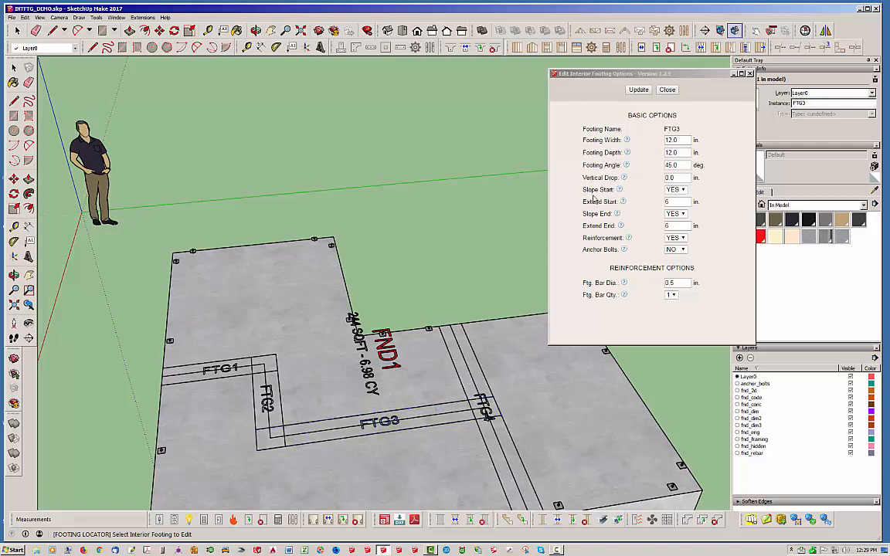
{"action": "left_click", "coordinate": [668, 88]}
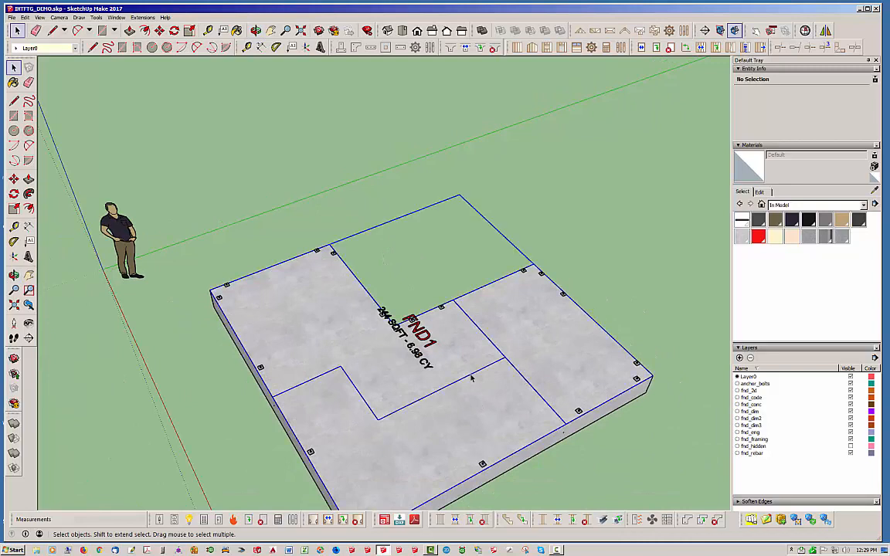
Step: Deselect, then make the hidden footing layer visible so FTG1–FTG4 outlines show on the slab
{"action": "right_click", "coordinate": [471, 379]}
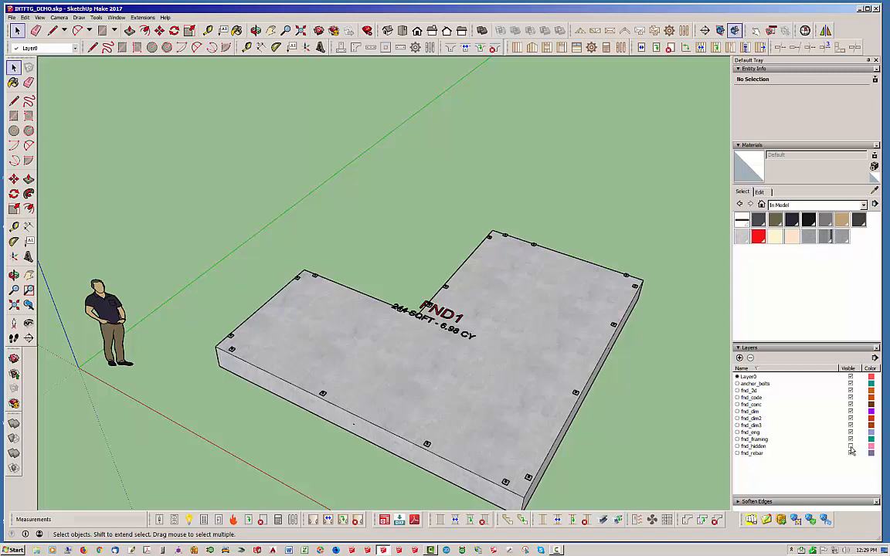
{"action": "left_click", "coordinate": [850, 446]}
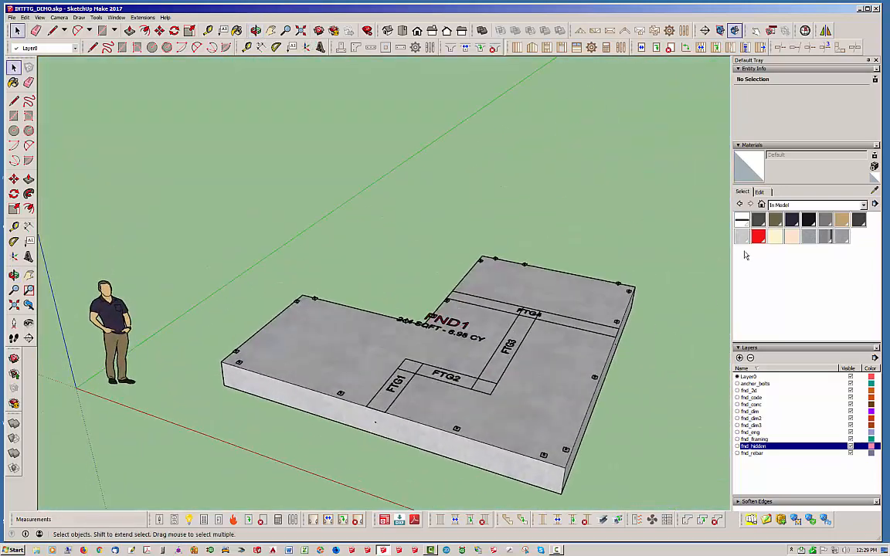
Step: Sample the slab's concrete material and open it for editing to expose the footings beneath
{"action": "left_click", "coordinate": [742, 238]}
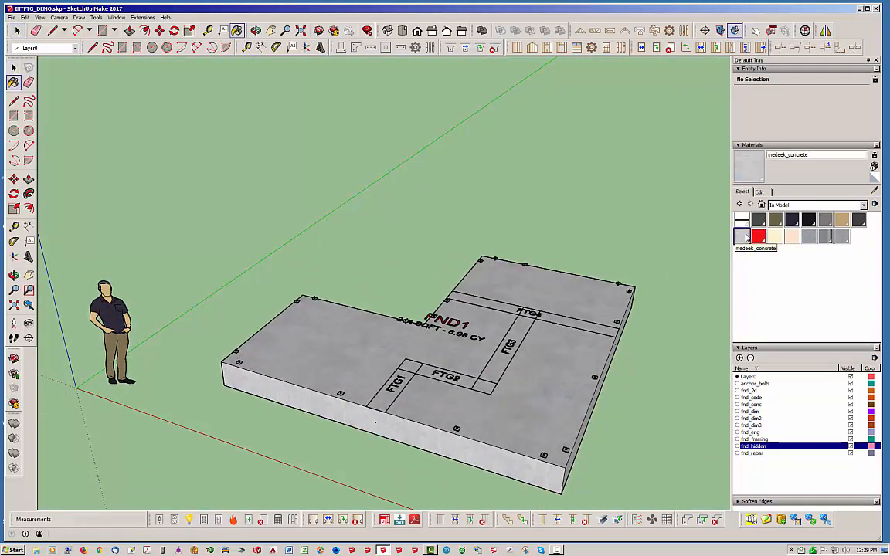
{"action": "left_click", "coordinate": [760, 192]}
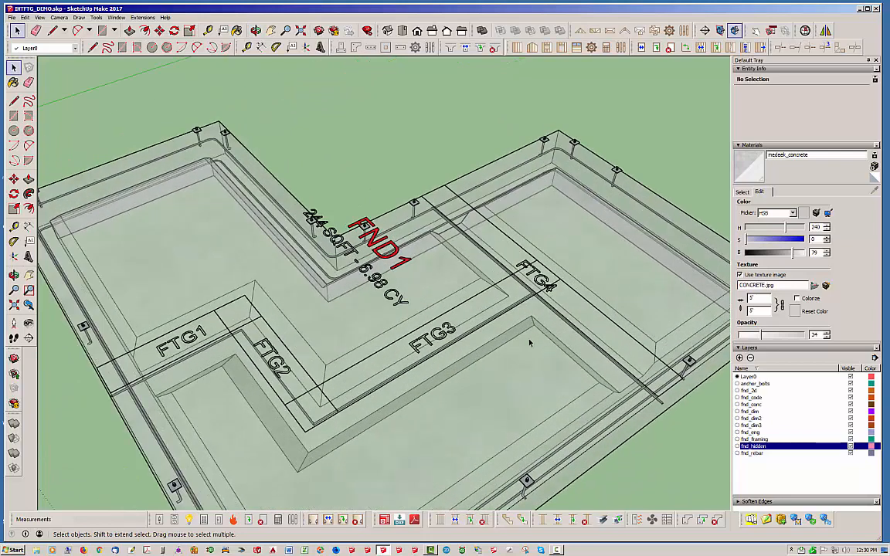
{"action": "mouse_move", "coordinate": [423, 89]}
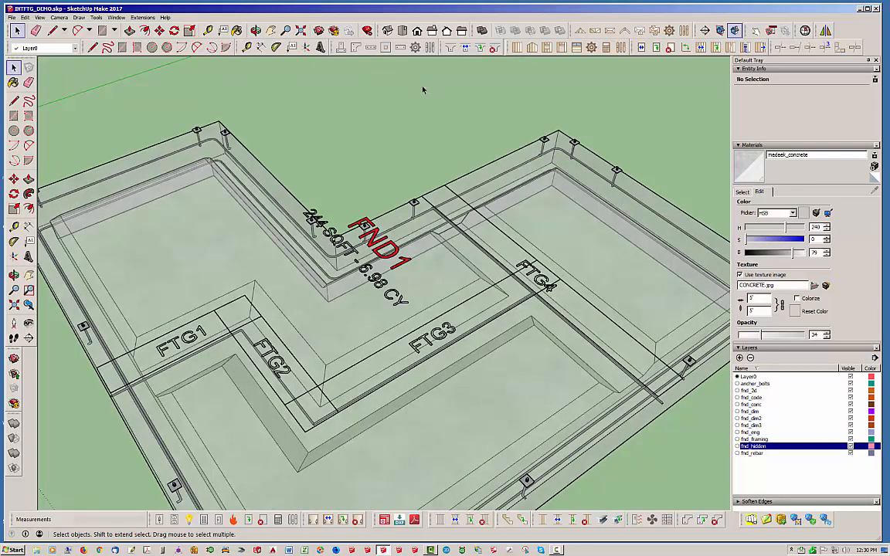
{"action": "mouse_move", "coordinate": [461, 65]}
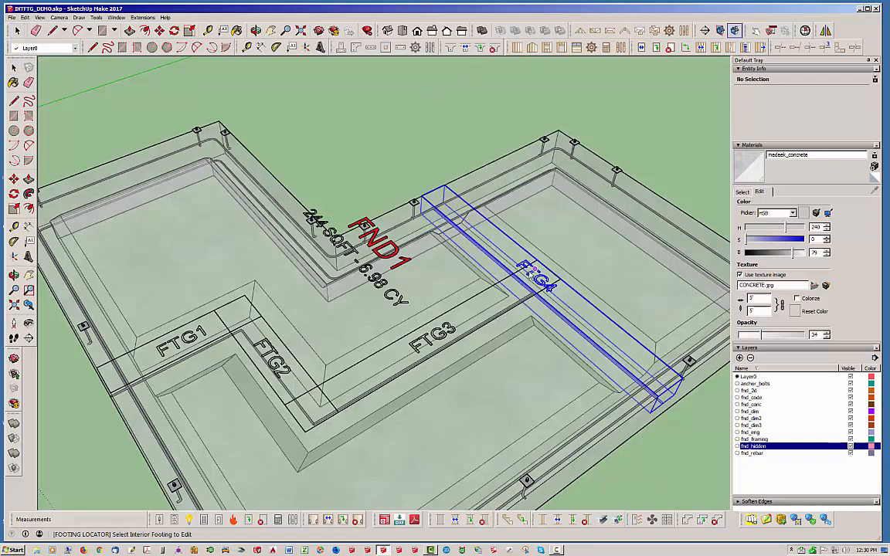
Step: Set footing FTG3's Rebar Qty to 4, apply it and close the footing options
{"action": "double_click", "coordinate": [533, 278]}
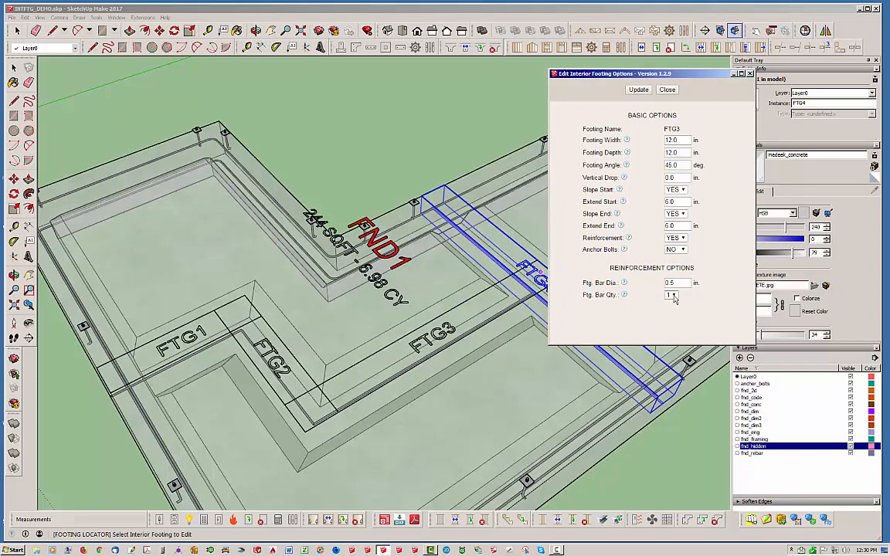
{"action": "left_click", "coordinate": [670, 295]}
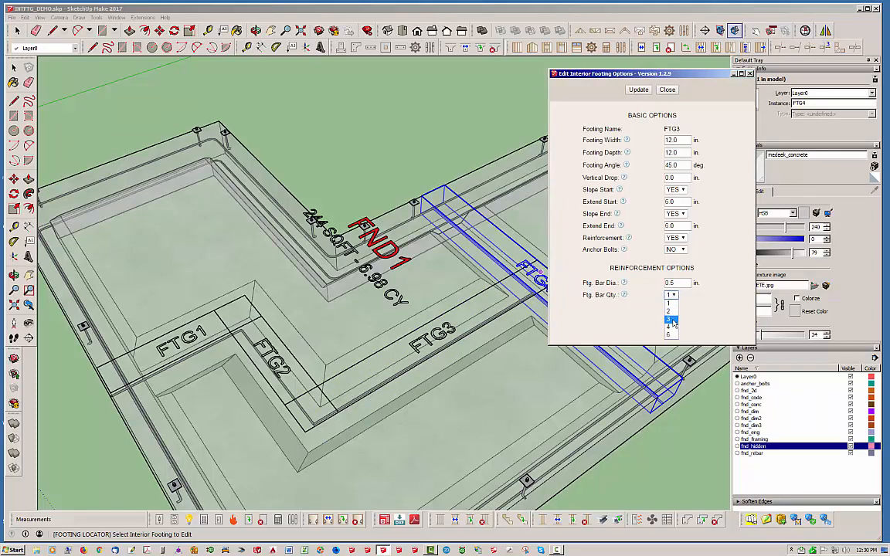
{"action": "left_click", "coordinate": [669, 328]}
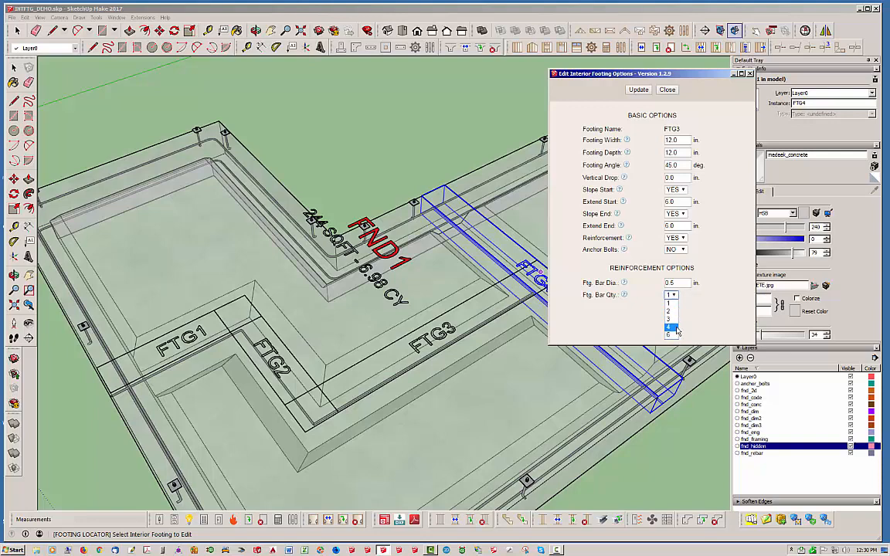
{"action": "left_click", "coordinate": [668, 328]}
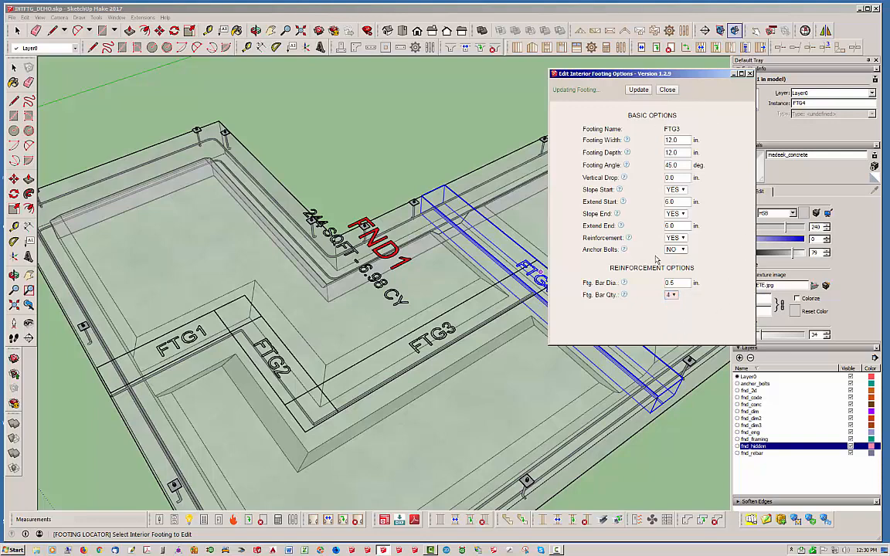
{"action": "left_click", "coordinate": [638, 88]}
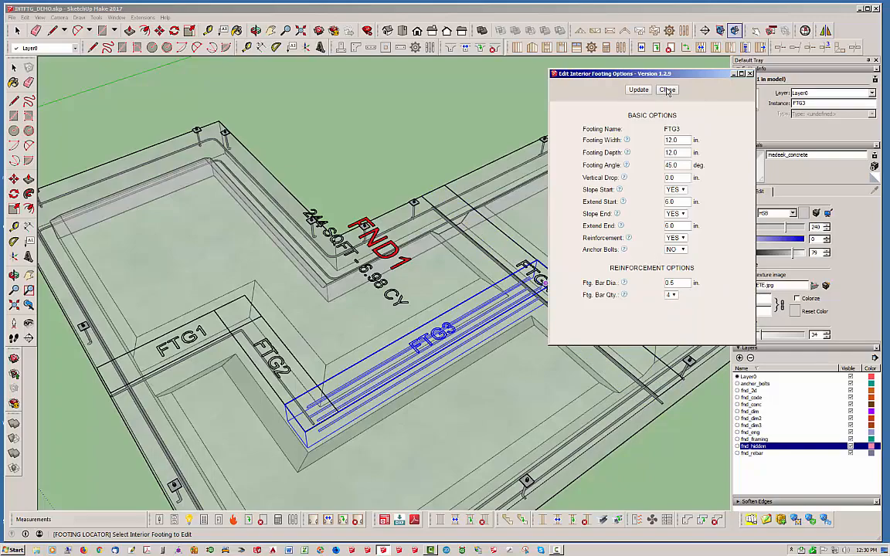
{"action": "left_click", "coordinate": [667, 90]}
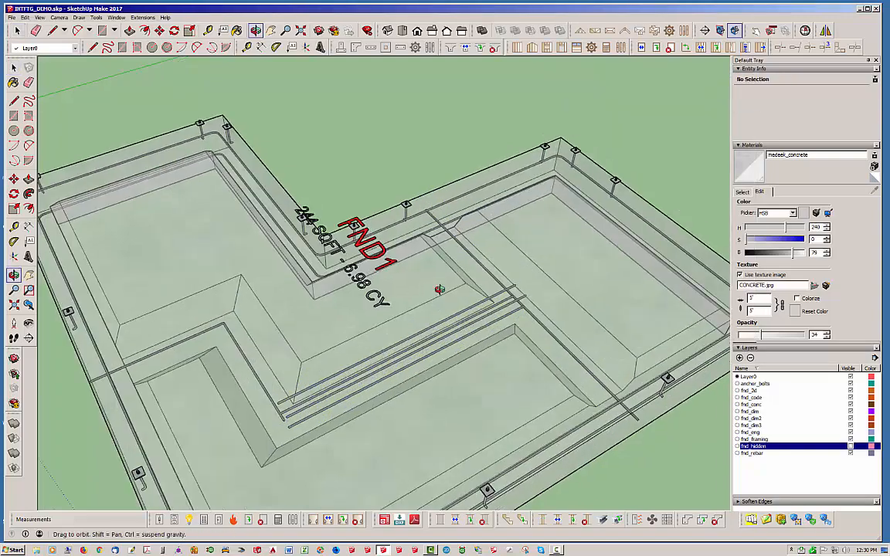
{"action": "left_click_drag", "start_coordinate": [440, 290], "coordinate": [315, 167]}
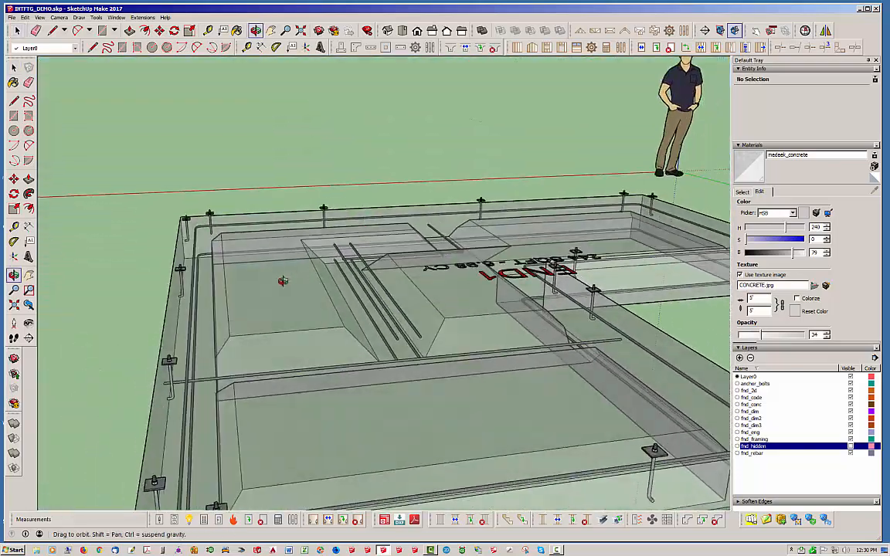
{"action": "left_click_drag", "start_coordinate": [281, 280], "coordinate": [603, 311]}
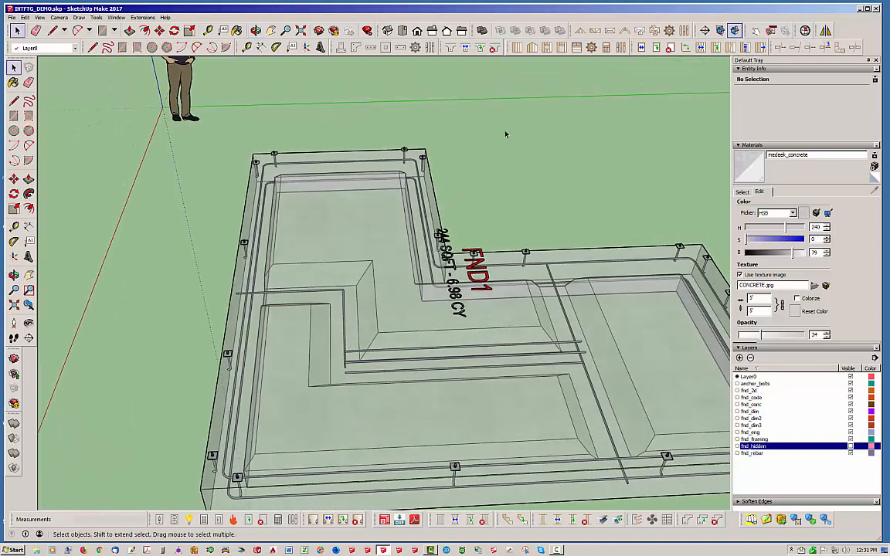
Step: Delete interior footing FTG1 with the Delete Interior Footing tool
{"action": "left_click", "coordinate": [495, 46]}
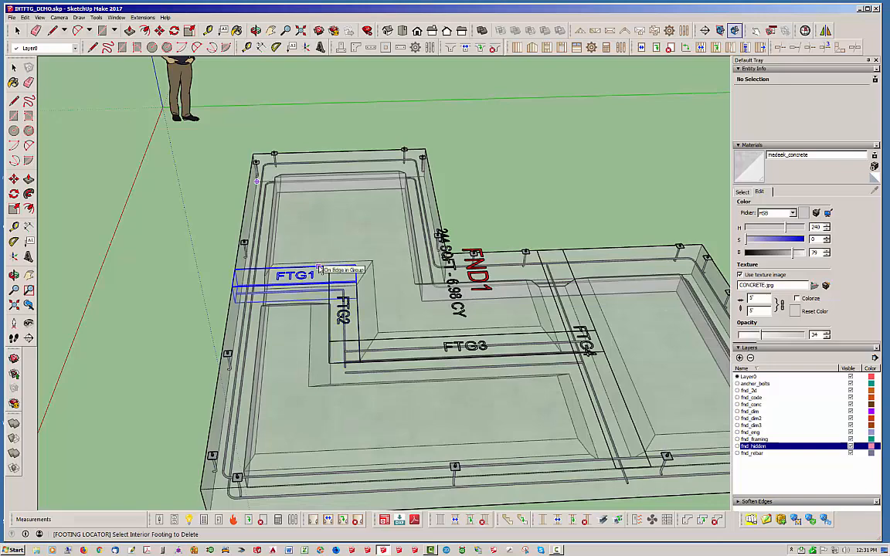
{"action": "left_click", "coordinate": [296, 275]}
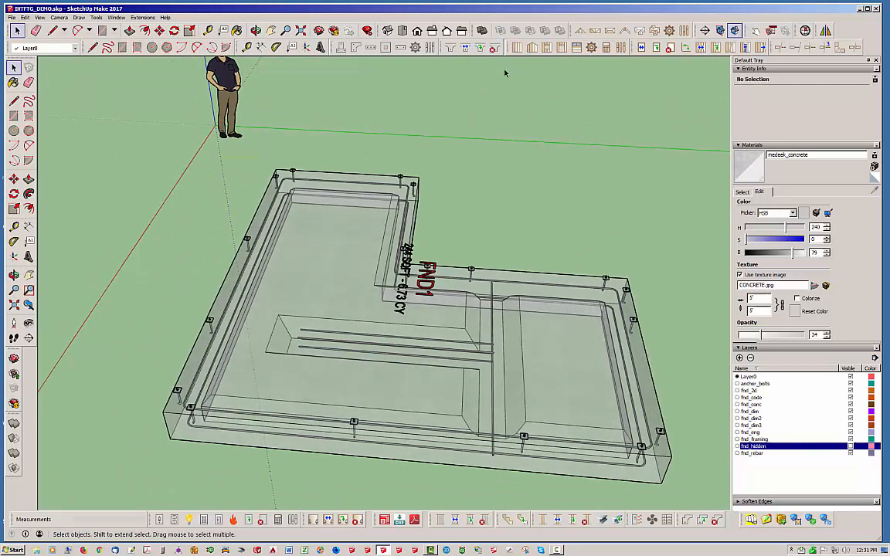
{"action": "mouse_move", "coordinate": [482, 363]}
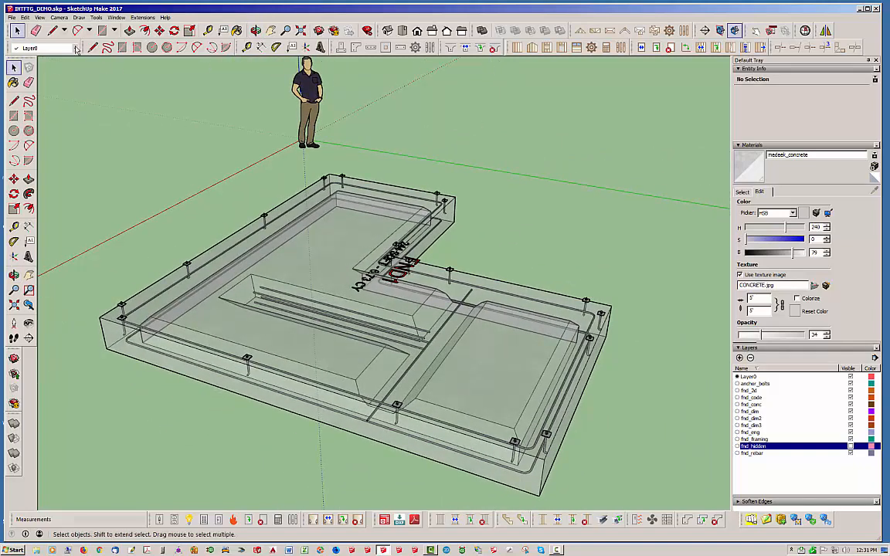
Step: Orbit the view closer to the remaining interior footings
{"action": "left_click", "coordinate": [465, 48]}
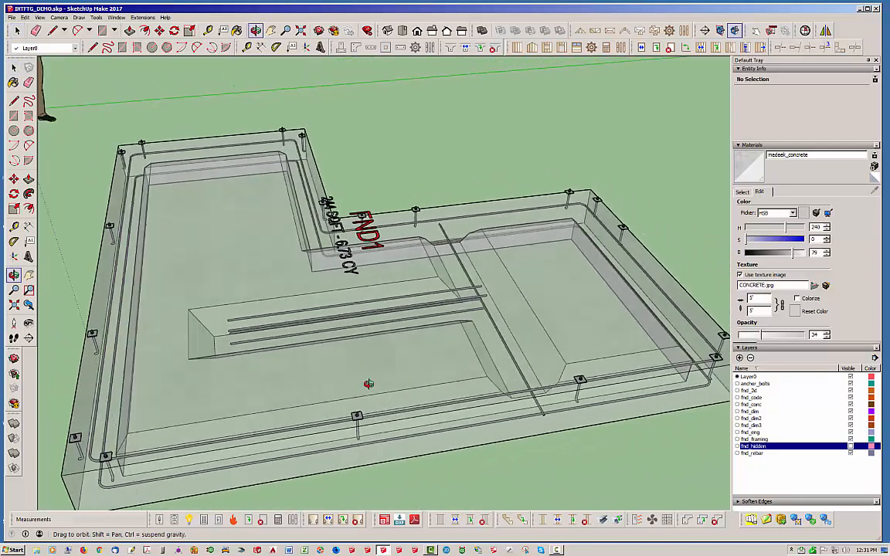
{"action": "left_click_drag", "start_coordinate": [368, 383], "coordinate": [285, 389]}
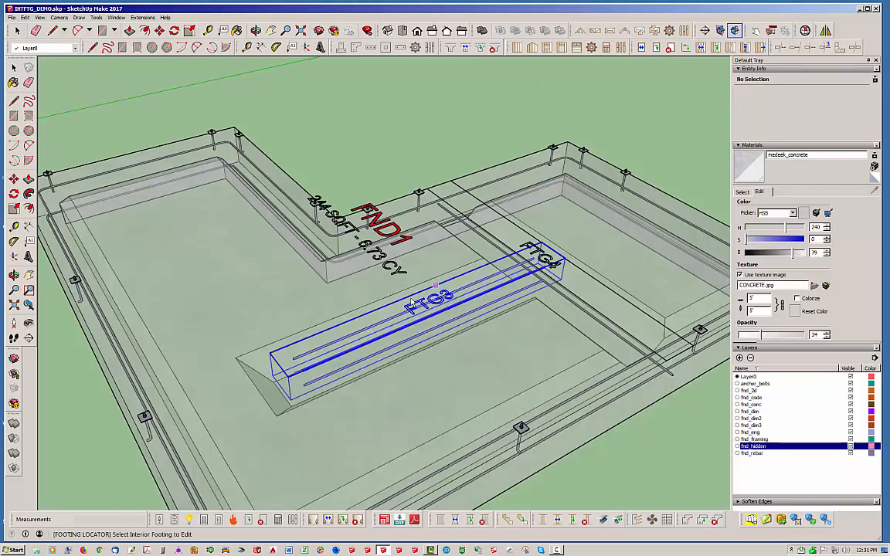
Step: Set footing FTG3's Footing Depth to 24 inches and apply it
{"action": "double_click", "coordinate": [432, 301]}
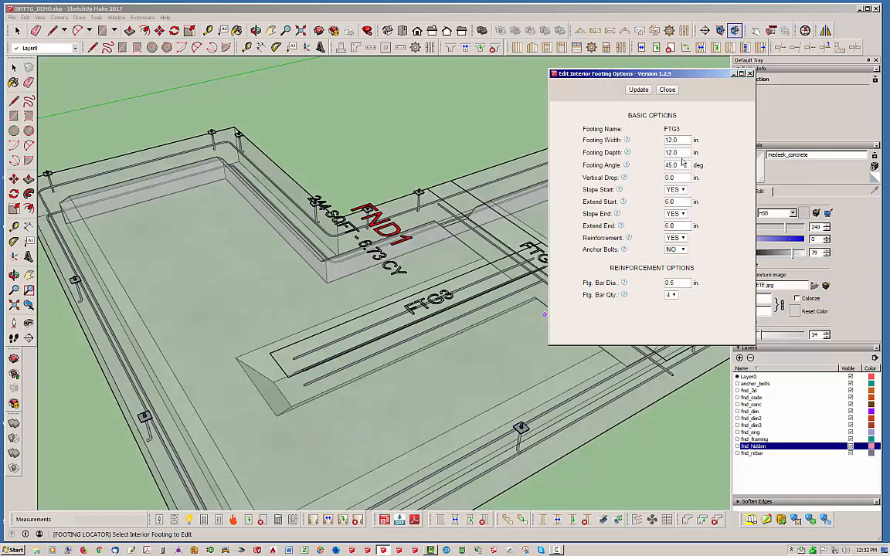
{"action": "type", "text": "24"}
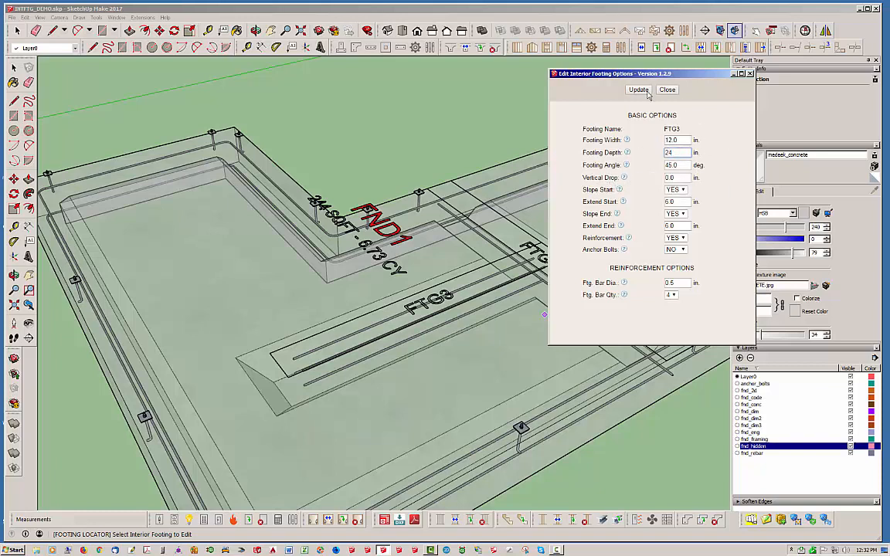
{"action": "left_click", "coordinate": [638, 89]}
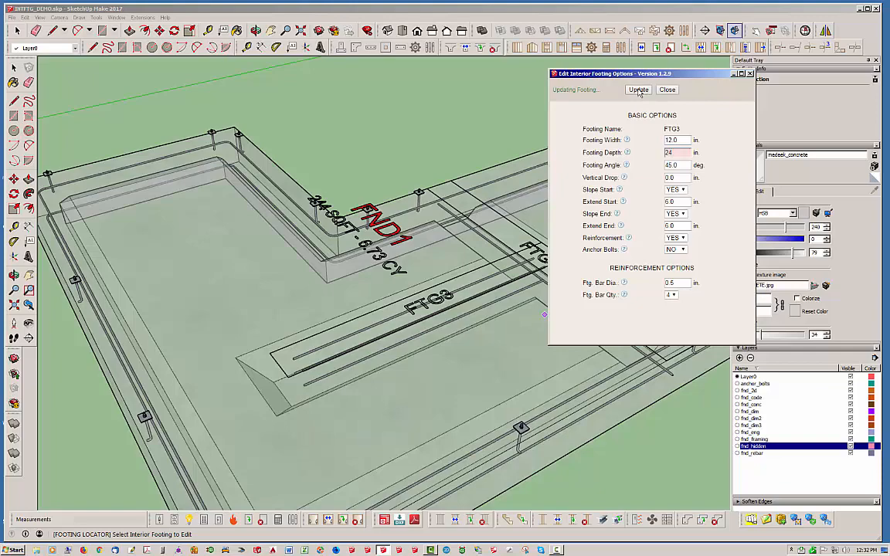
{"action": "left_click", "coordinate": [638, 88]}
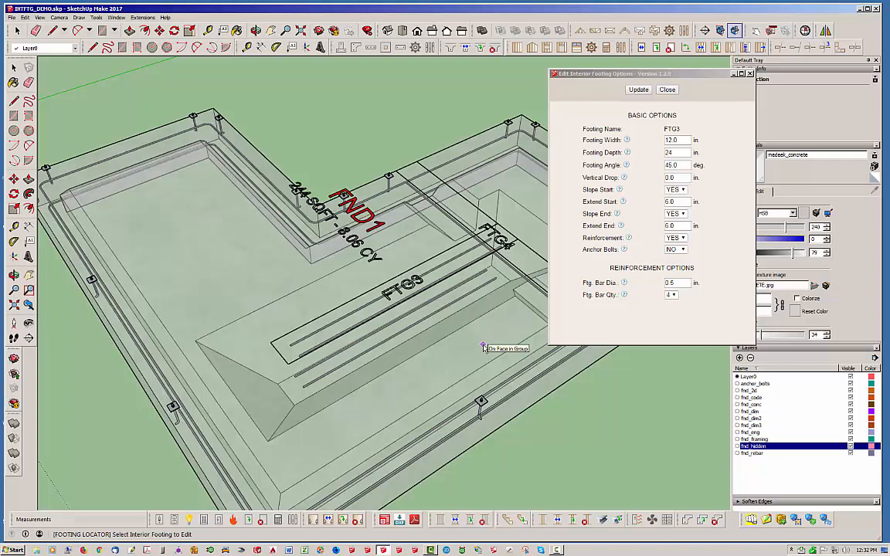
Step: Set FTG3's Vertical Drop to 12 inches, apply it and close the options, raising FND1 to 8.06 CY
{"action": "left_click", "coordinate": [494, 232]}
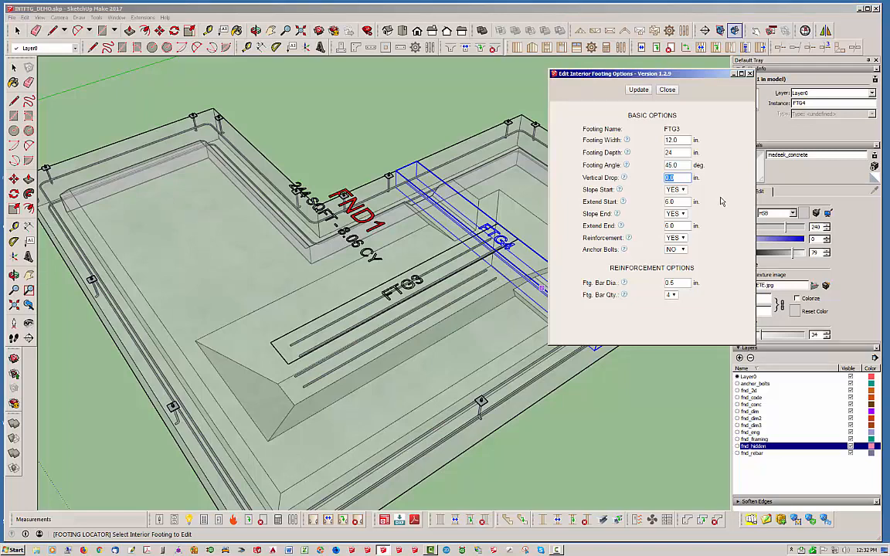
{"action": "left_click", "coordinate": [638, 88]}
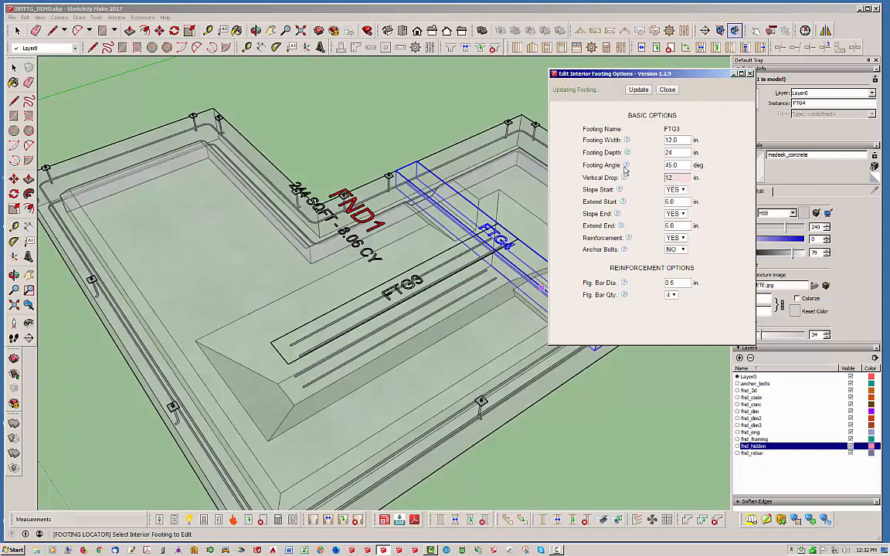
{"action": "left_click", "coordinate": [638, 88]}
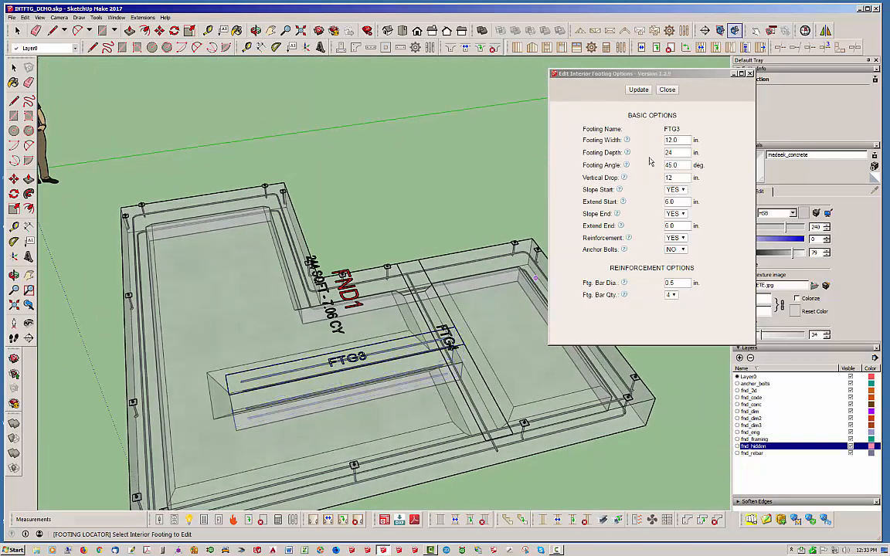
{"action": "left_click", "coordinate": [667, 90]}
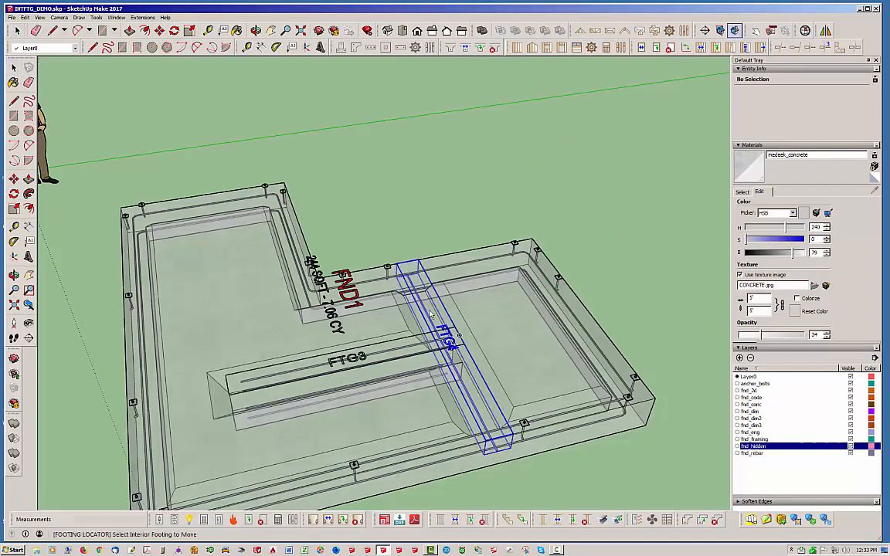
Step: Pick footings FTG3 and FTG4 with the interior footing path tool
{"action": "left_click", "coordinate": [324, 379]}
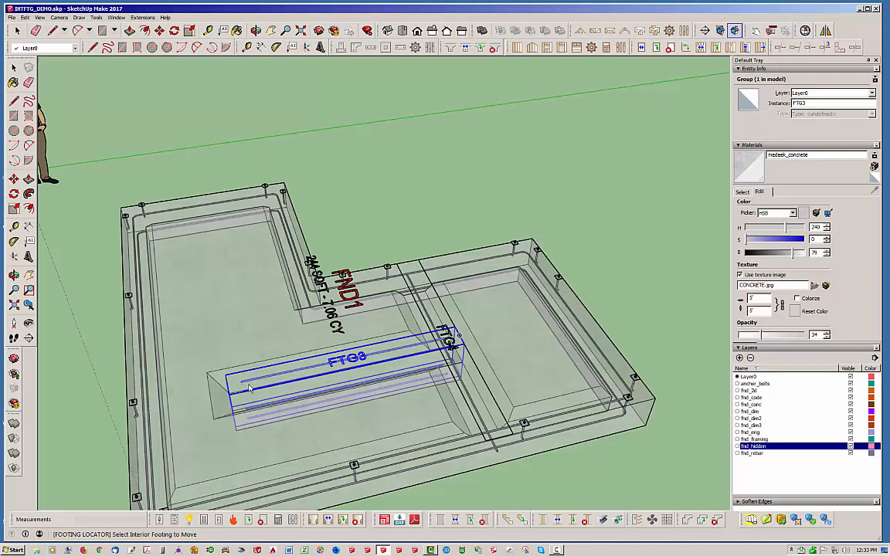
{"action": "left_click", "coordinate": [525, 328]}
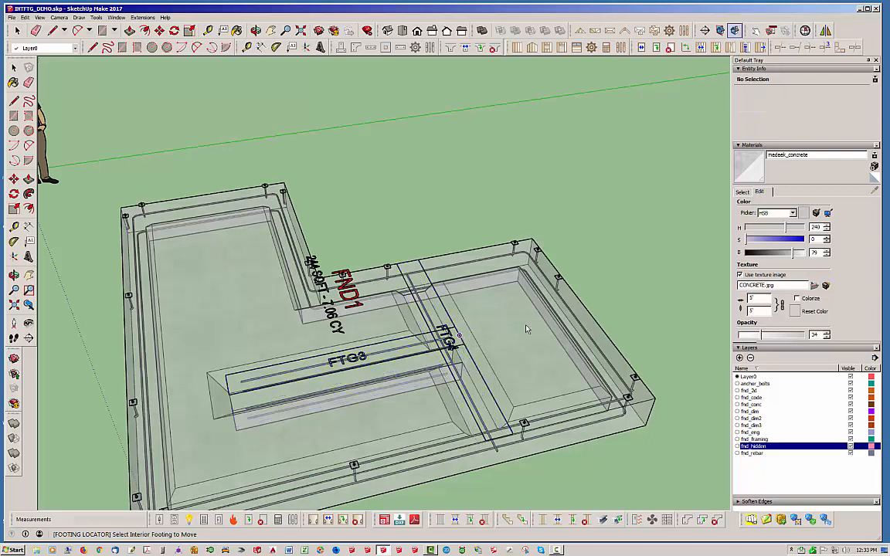
{"action": "mouse_move", "coordinate": [313, 364]}
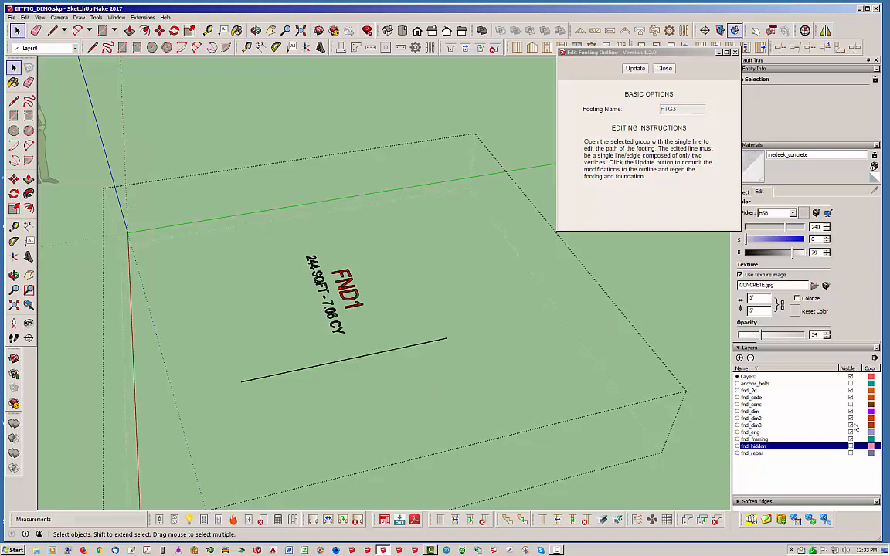
{"action": "mouse_move", "coordinate": [674, 117]}
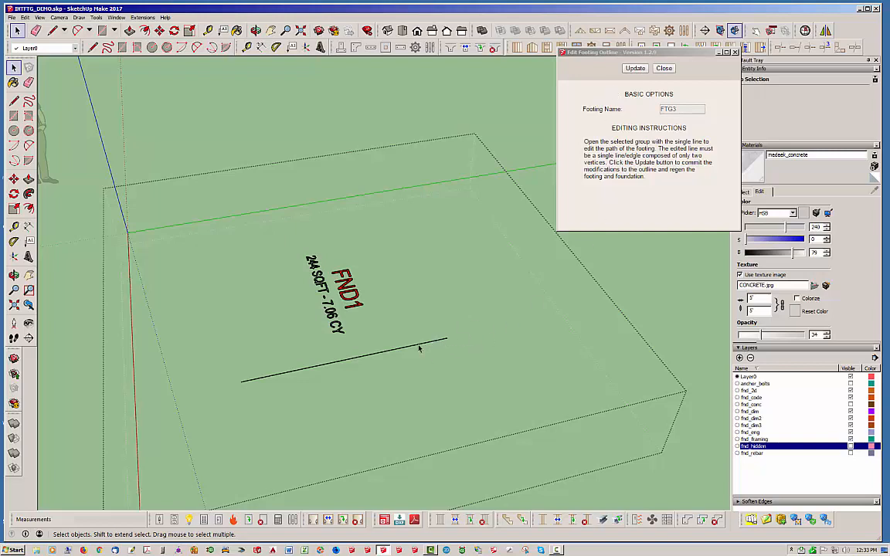
{"action": "mouse_move", "coordinate": [414, 348]}
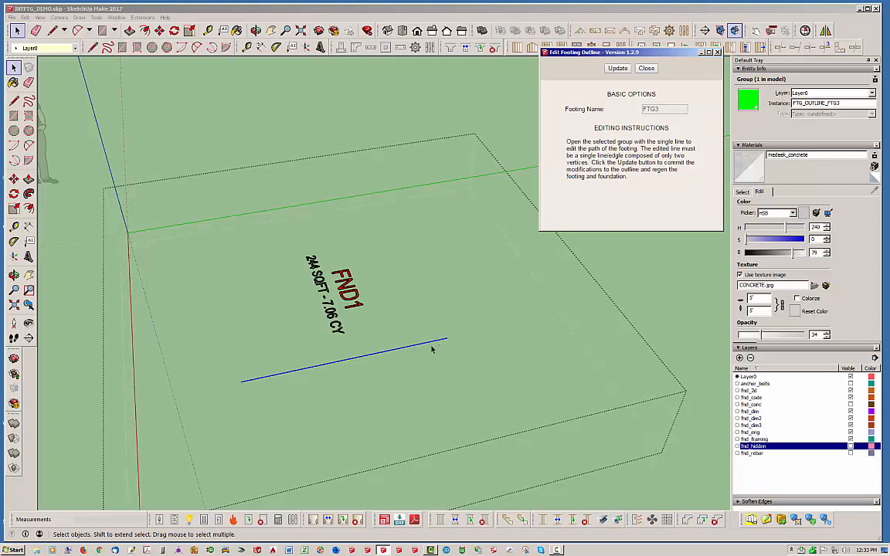
{"action": "mouse_move", "coordinate": [416, 349]}
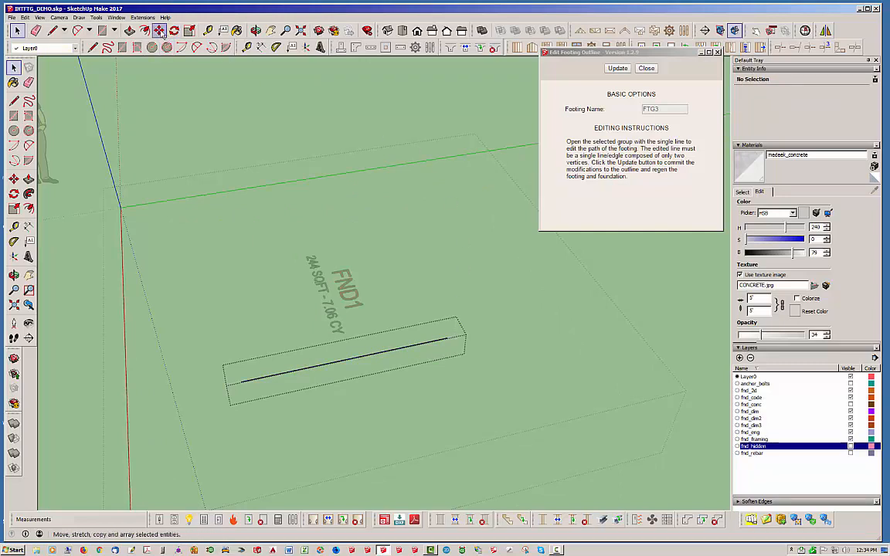
Step: Stretch FTG3's path line endpoint farther out and update the footing outline, changing FND1 to 7.22 CY
{"action": "left_click", "coordinate": [161, 31]}
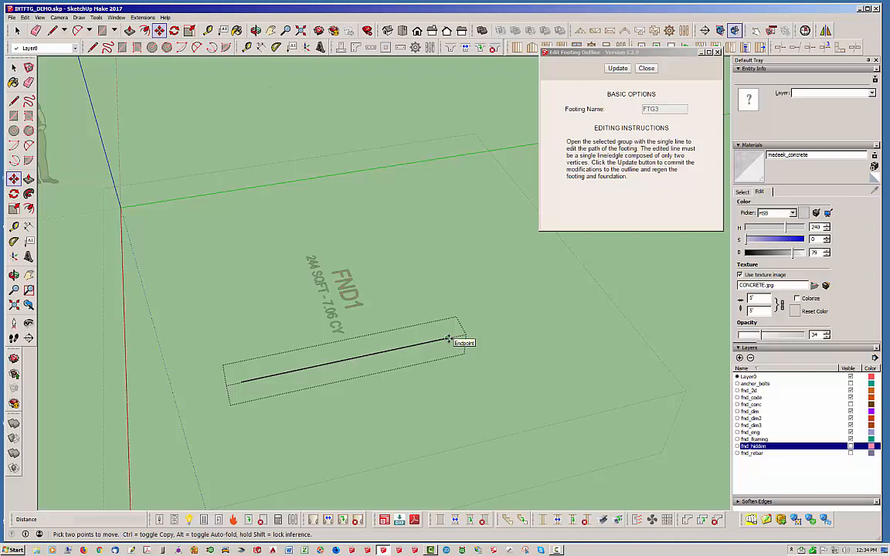
{"action": "left_click_drag", "start_coordinate": [448, 340], "coordinate": [507, 321]}
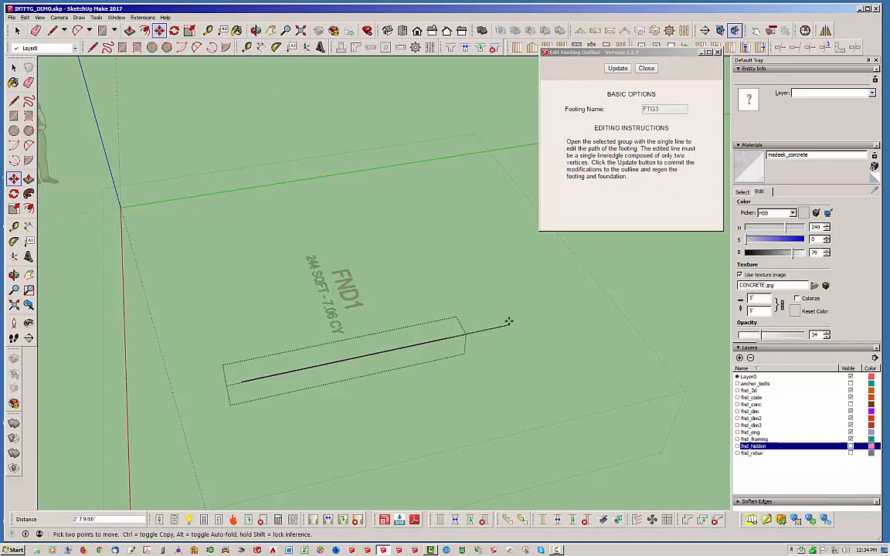
{"action": "mouse_move", "coordinate": [508, 321]}
{"action": "type", "text": "24"}
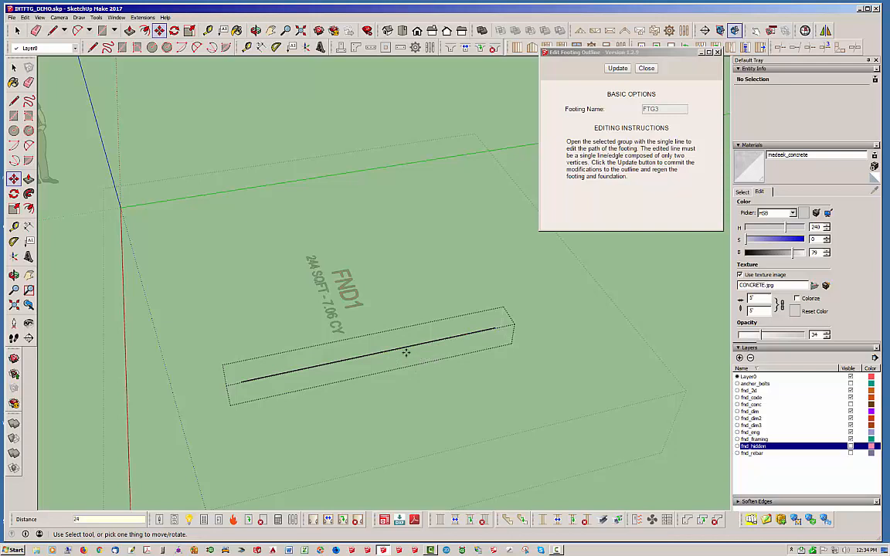
{"action": "mouse_move", "coordinate": [450, 363]}
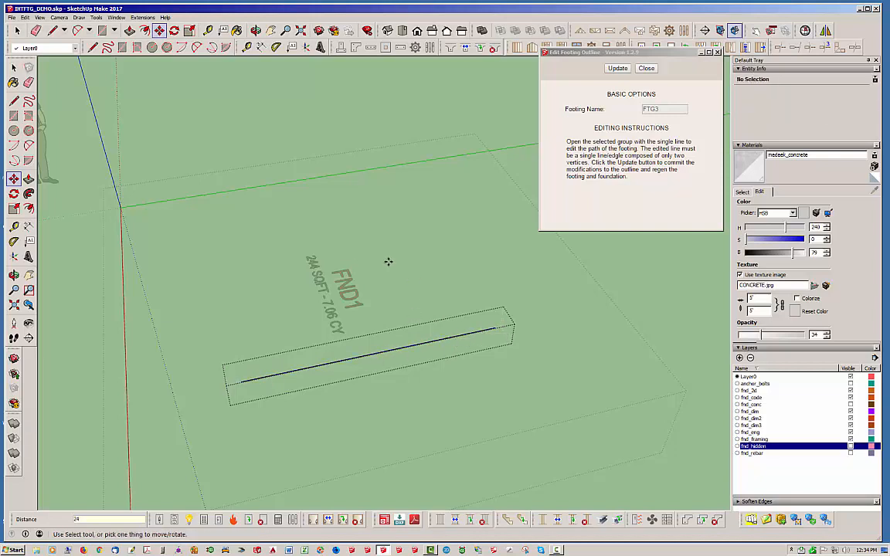
{"action": "mouse_move", "coordinate": [599, 272]}
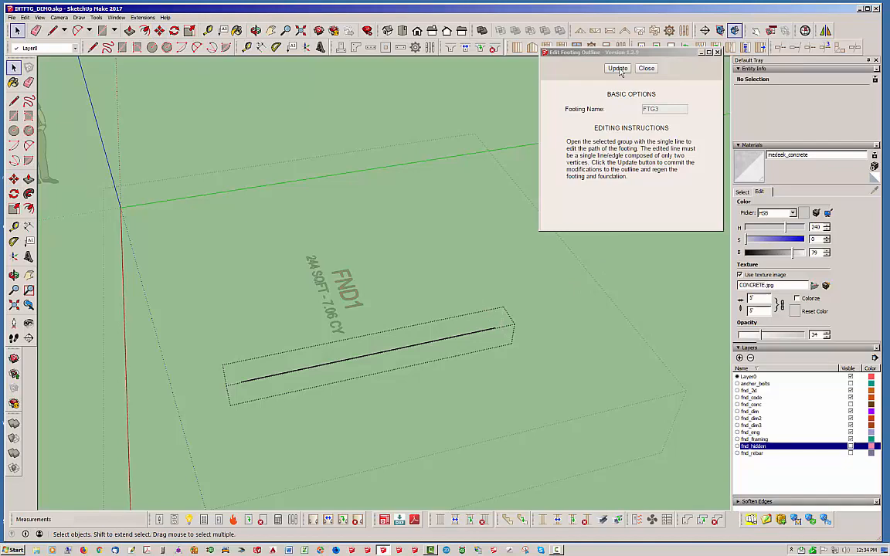
{"action": "left_click", "coordinate": [619, 68]}
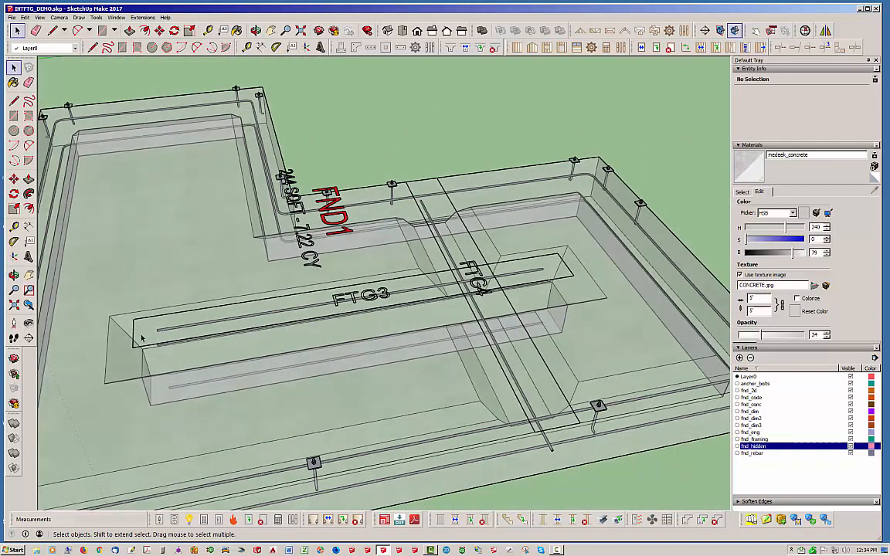
{"action": "mouse_move", "coordinate": [569, 312]}
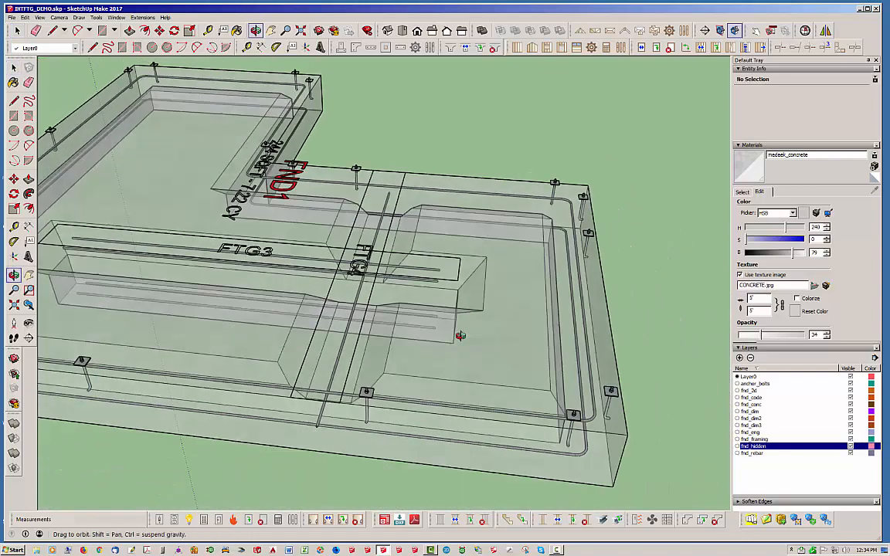
Step: Orbit under the slab to inspect the footings, then return to the overall iso view
{"action": "left_click_drag", "start_coordinate": [460, 335], "coordinate": [424, 114]}
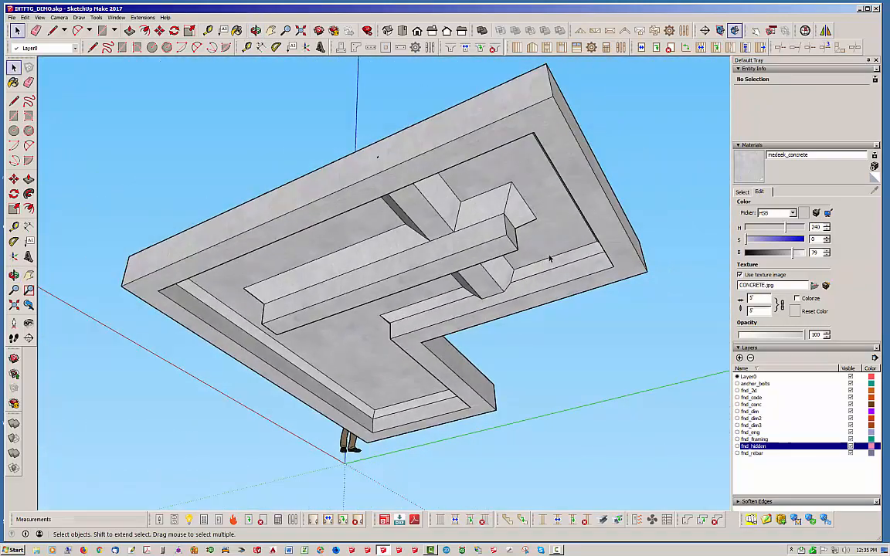
{"action": "left_click", "coordinate": [237, 31]}
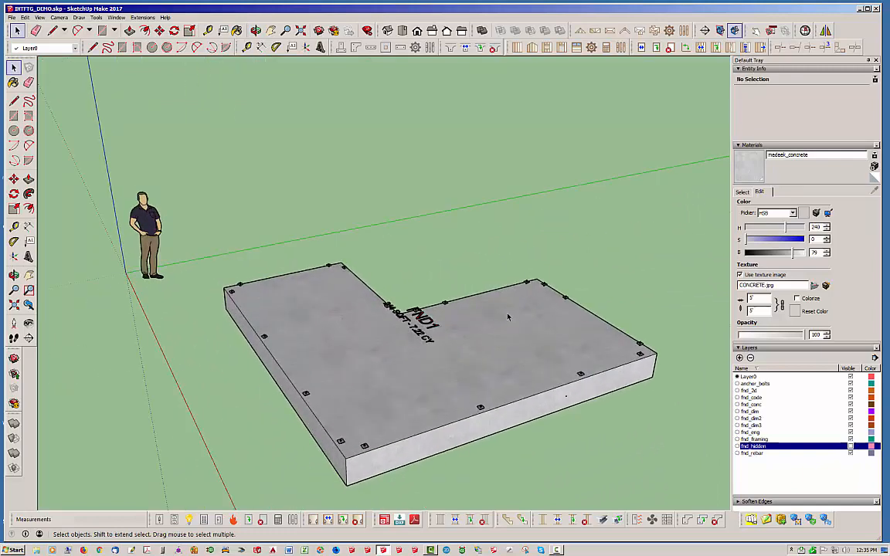
Step: Edit FND1's SOG settings to turn Subbase YES with Gravel material and update the foundation
{"action": "right_click", "coordinate": [508, 316]}
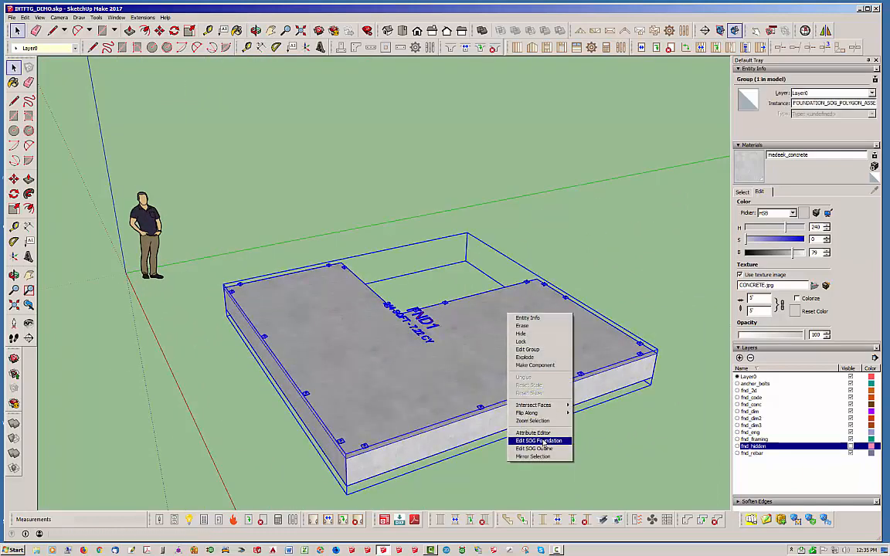
{"action": "left_click", "coordinate": [538, 440]}
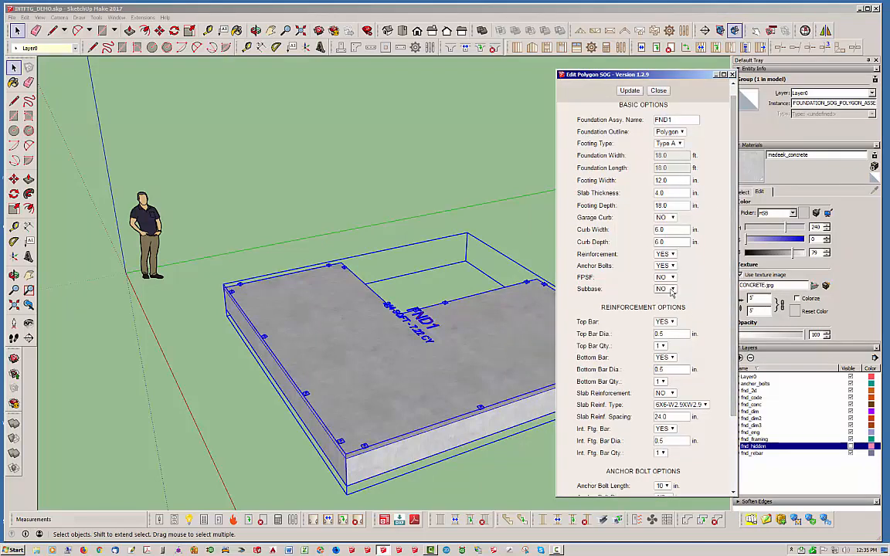
{"action": "left_click", "coordinate": [665, 289]}
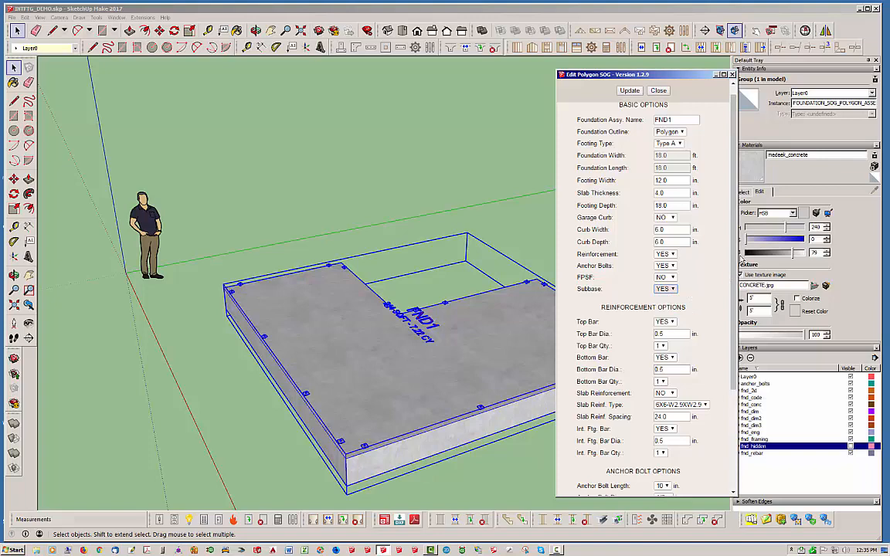
{"action": "scroll", "scroll_direction": "down", "scroll_amount": 3}
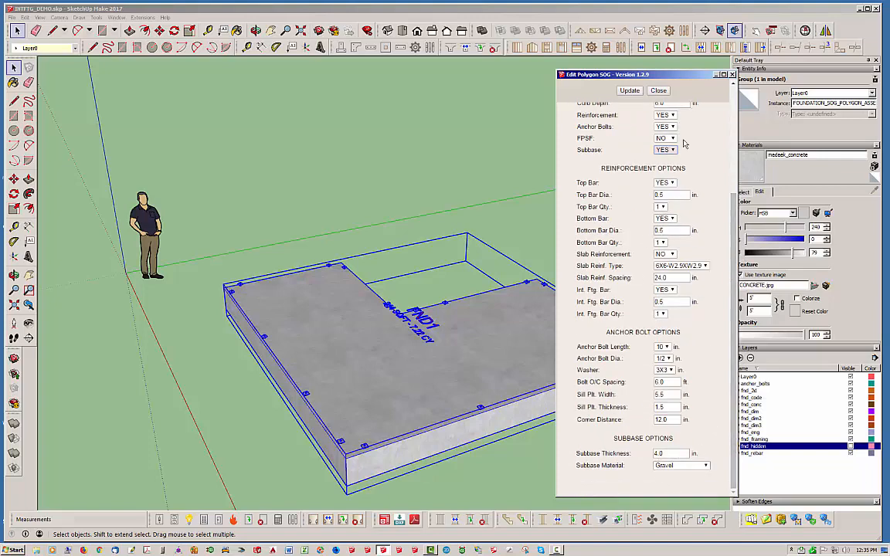
{"action": "left_click", "coordinate": [629, 89]}
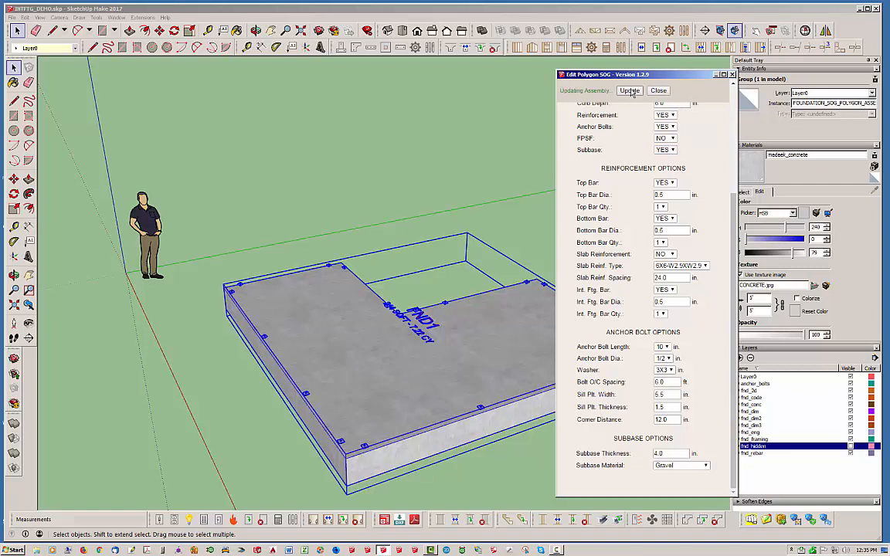
{"action": "left_click", "coordinate": [629, 90]}
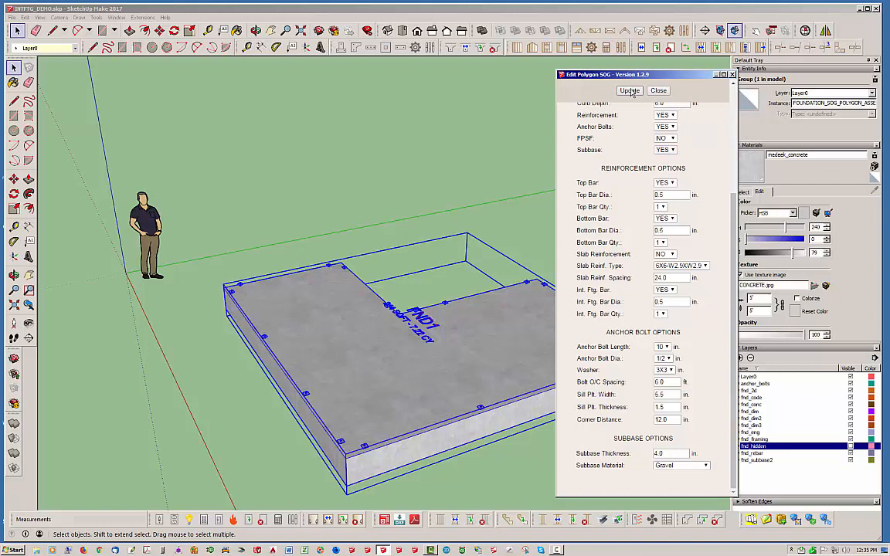
{"action": "left_click", "coordinate": [659, 90]}
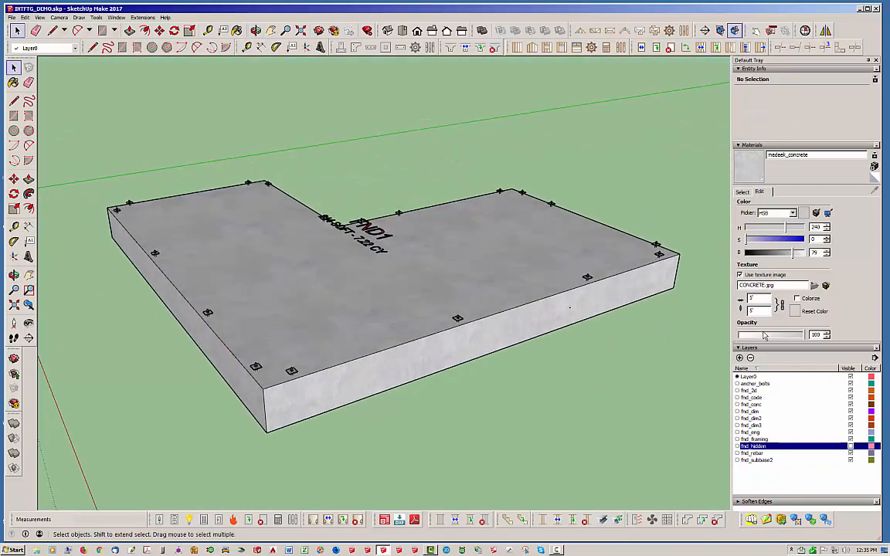
Step: Switch to X-ray face style and orbit to see the gravel subbase inside the footings
{"action": "left_click", "coordinate": [257, 31]}
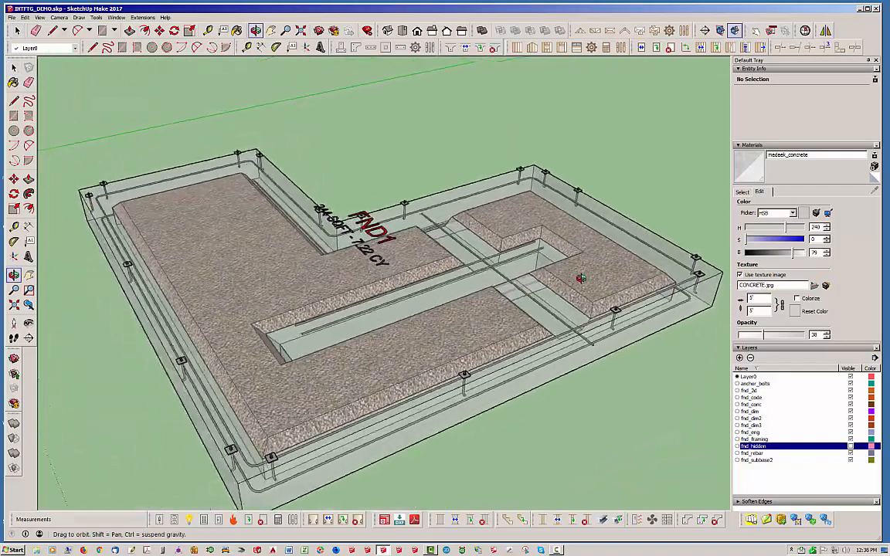
{"action": "left_click_drag", "start_coordinate": [581, 278], "coordinate": [337, 338]}
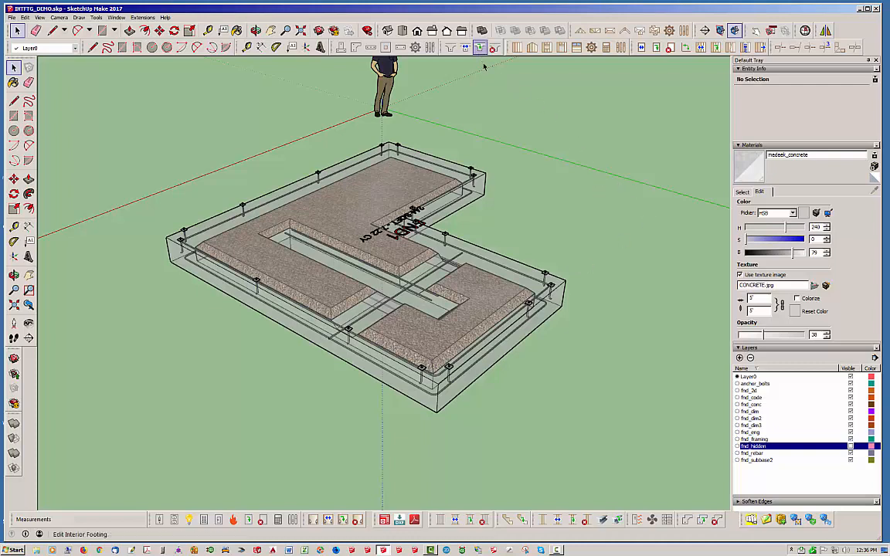
{"action": "mouse_move", "coordinate": [479, 48]}
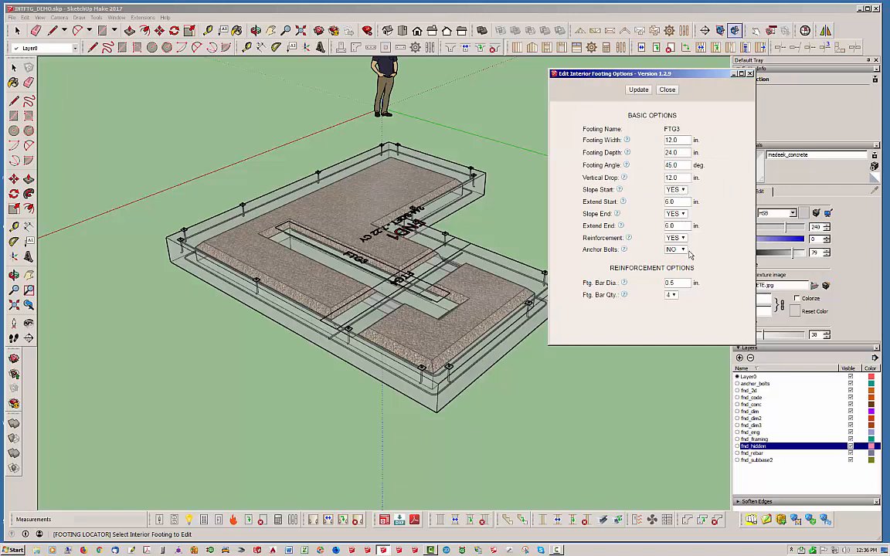
Step: Select footing FTG3 with Edit Interior Footing and review its Ftg. Bar Qty choices unchanged
{"action": "left_click", "coordinate": [673, 249]}
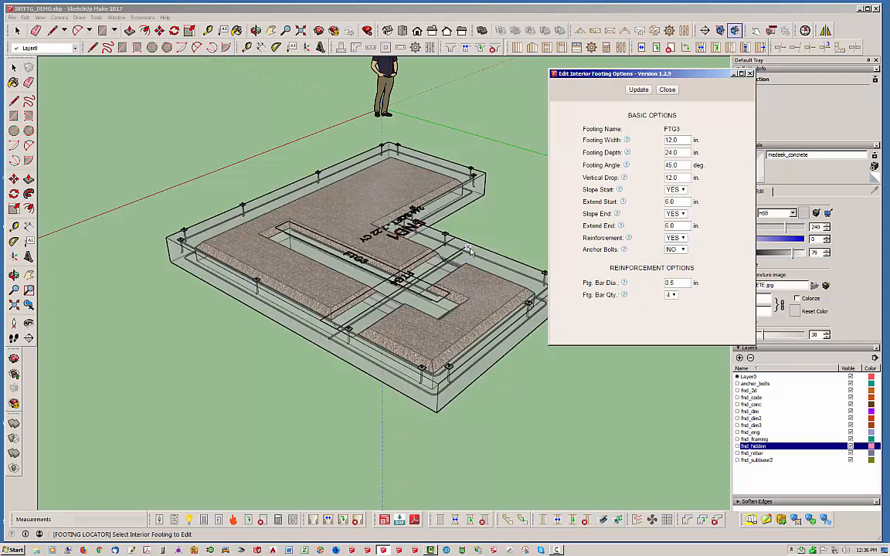
{"action": "left_click", "coordinate": [464, 249]}
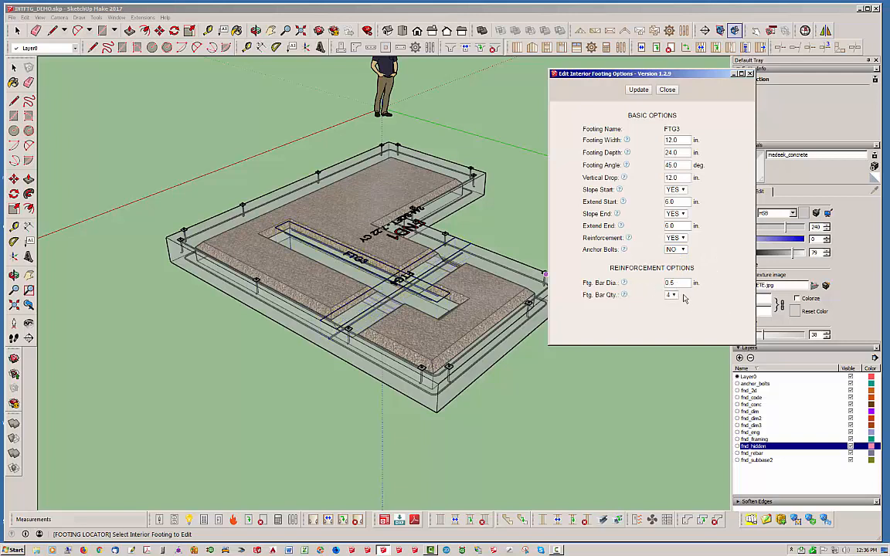
{"action": "left_click", "coordinate": [671, 295]}
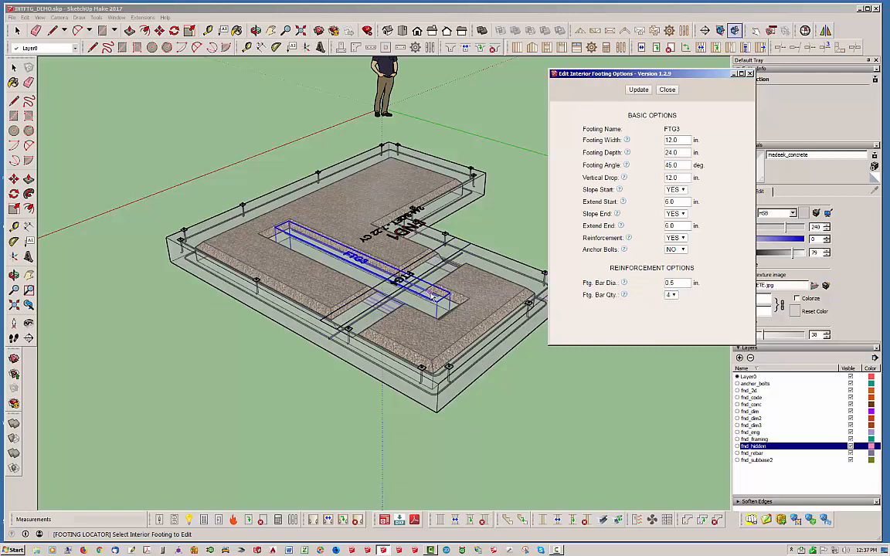
{"action": "left_click", "coordinate": [671, 295]}
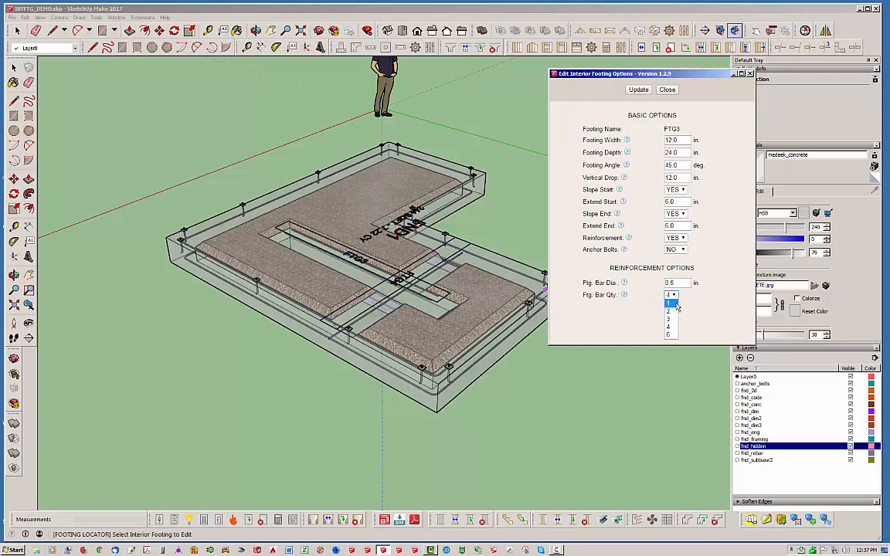
{"action": "left_click", "coordinate": [671, 295]}
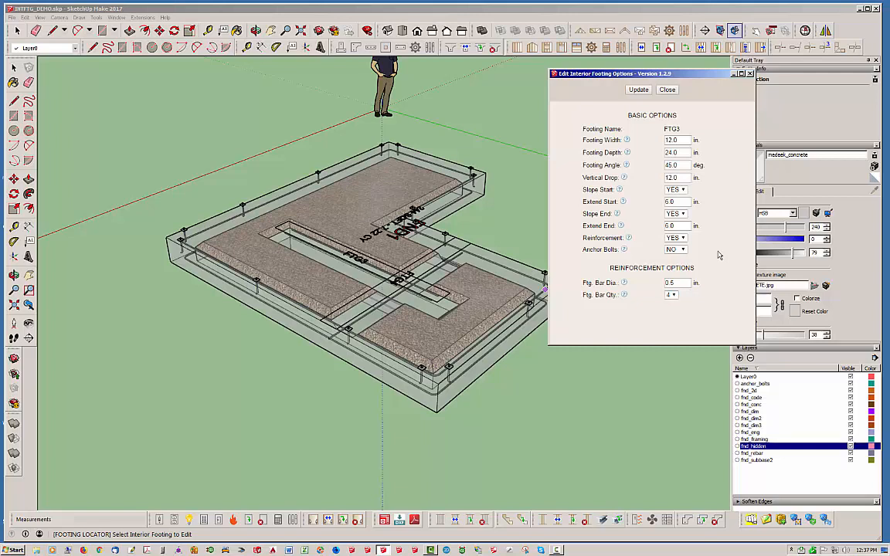
{"action": "mouse_move", "coordinate": [720, 231]}
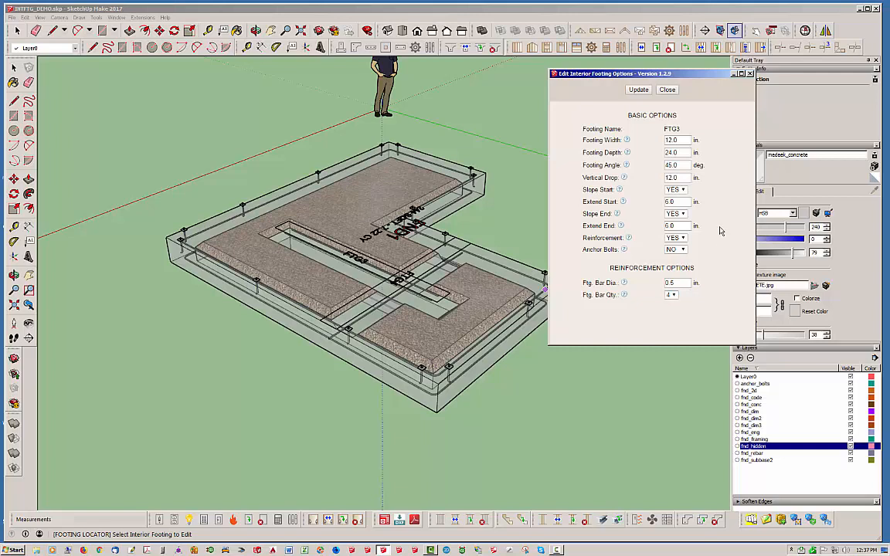